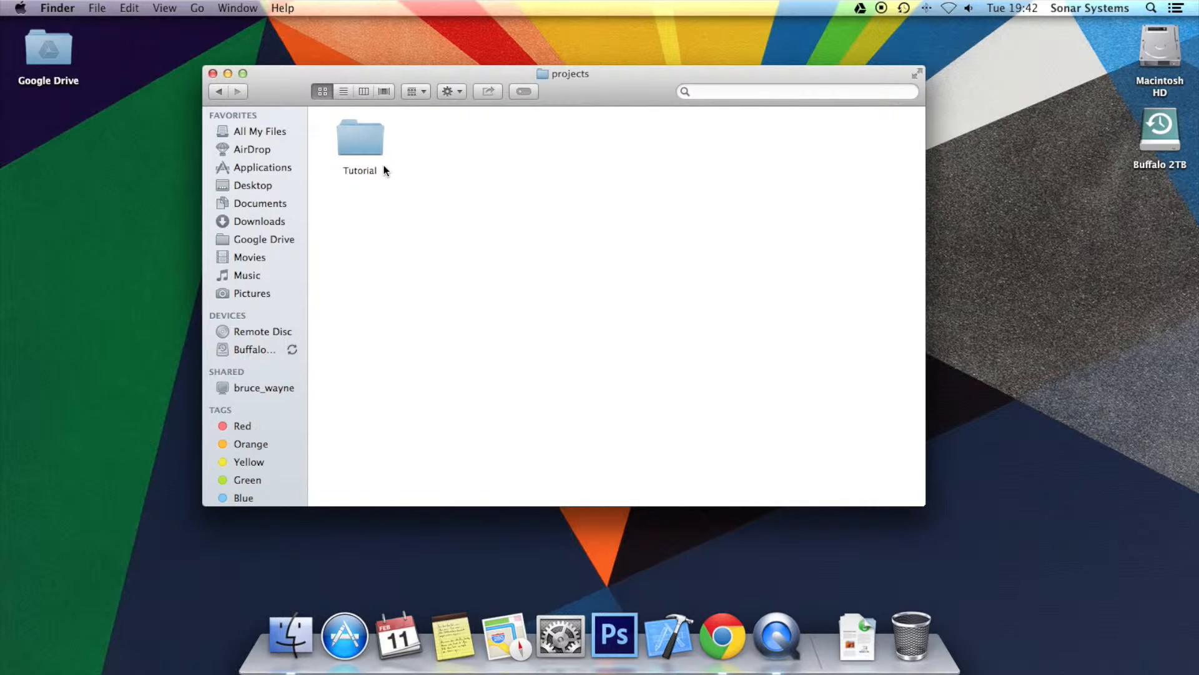
# Open the Tutorial folder's proj.ios and launch Tutorial.xcodeproj in Xcode
pyautogui.doubleClick(360, 138)
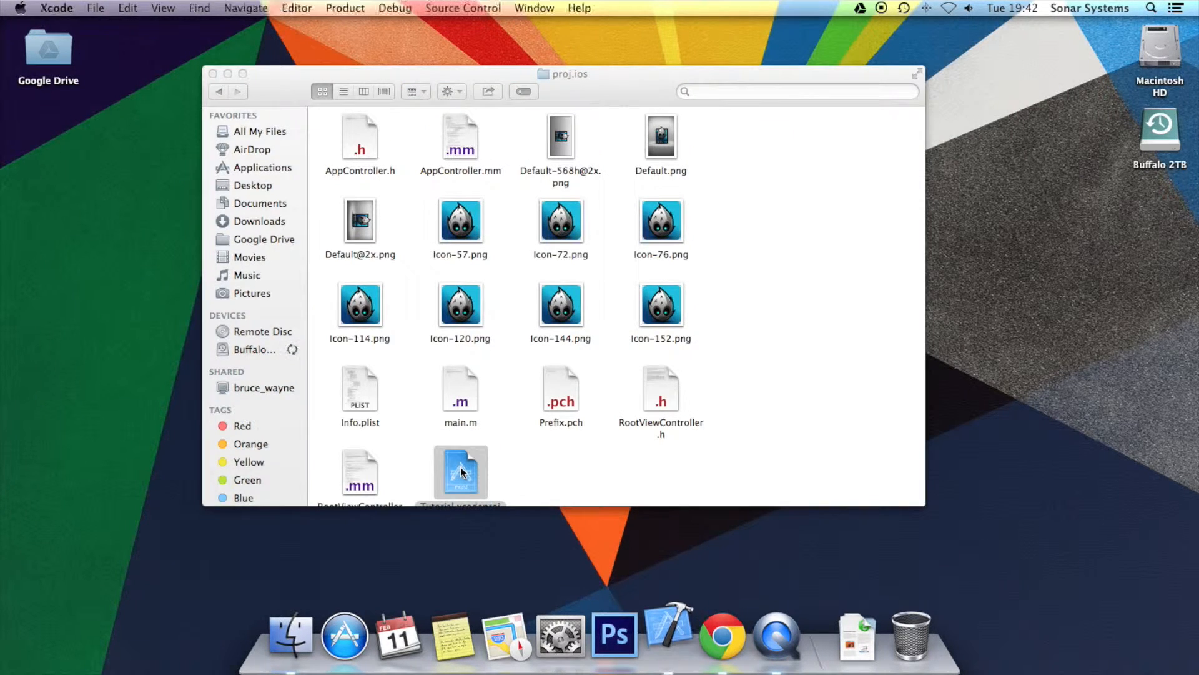
pyautogui.doubleClick(460, 472)
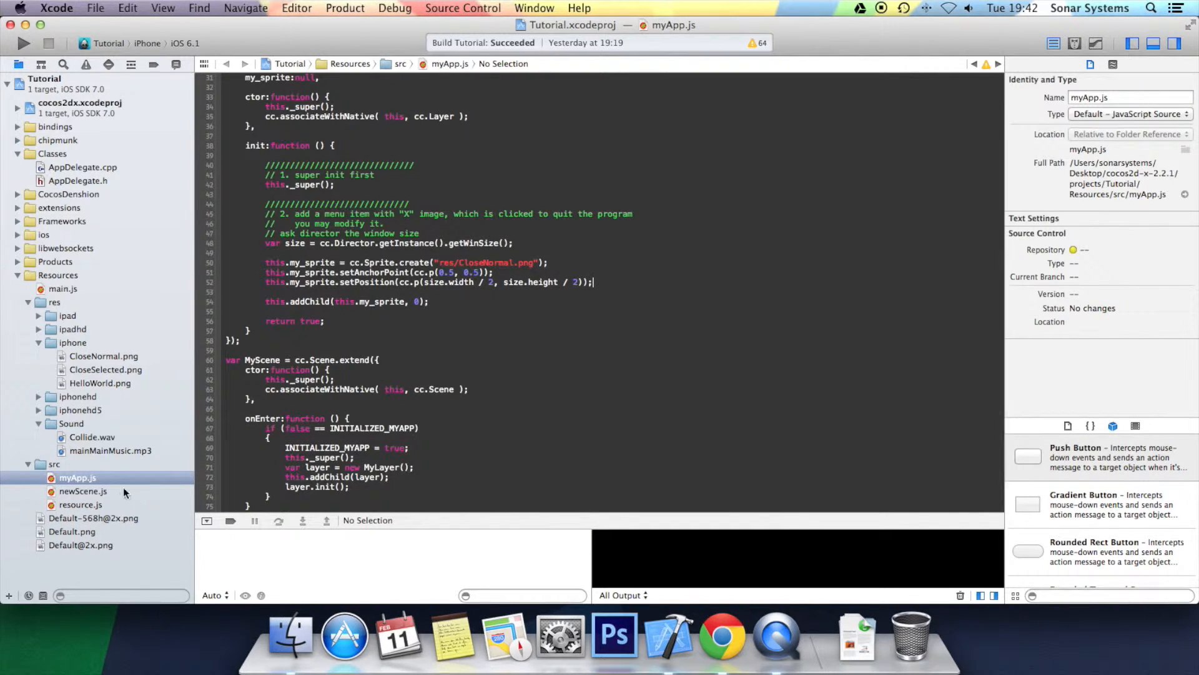
# Compare myApp.js and newScene.js in the navigator, ending on newScene.js with its NewLayer sprite code
pyautogui.click(81, 491)
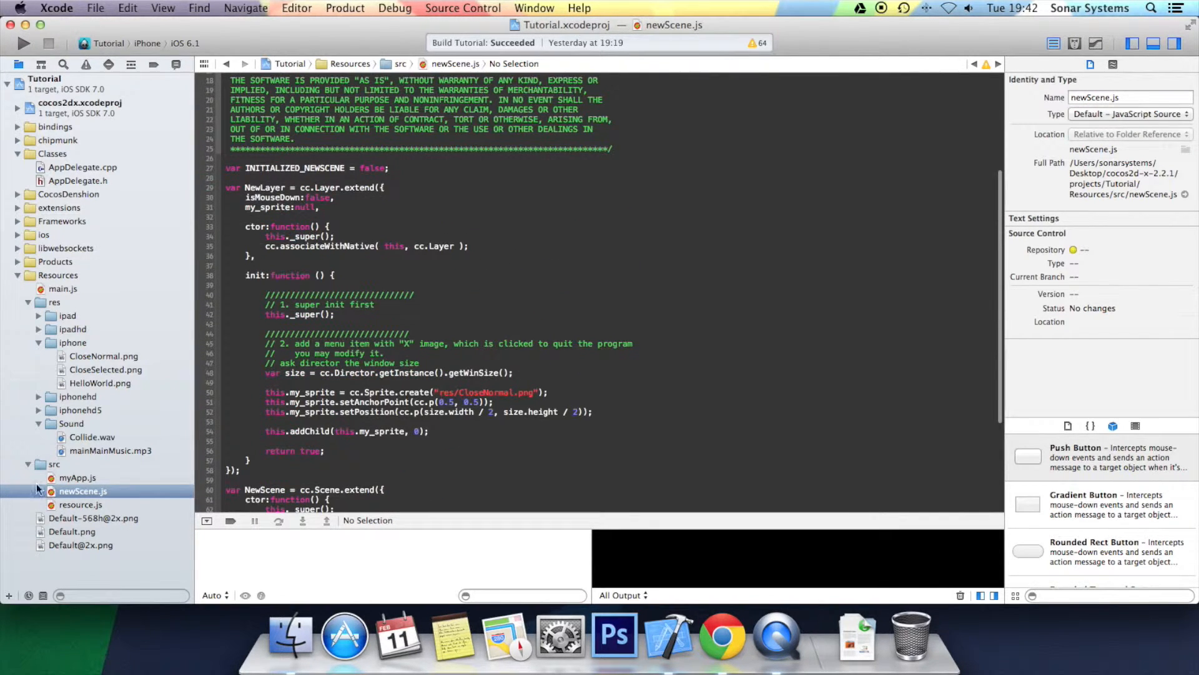
pyautogui.click(76, 478)
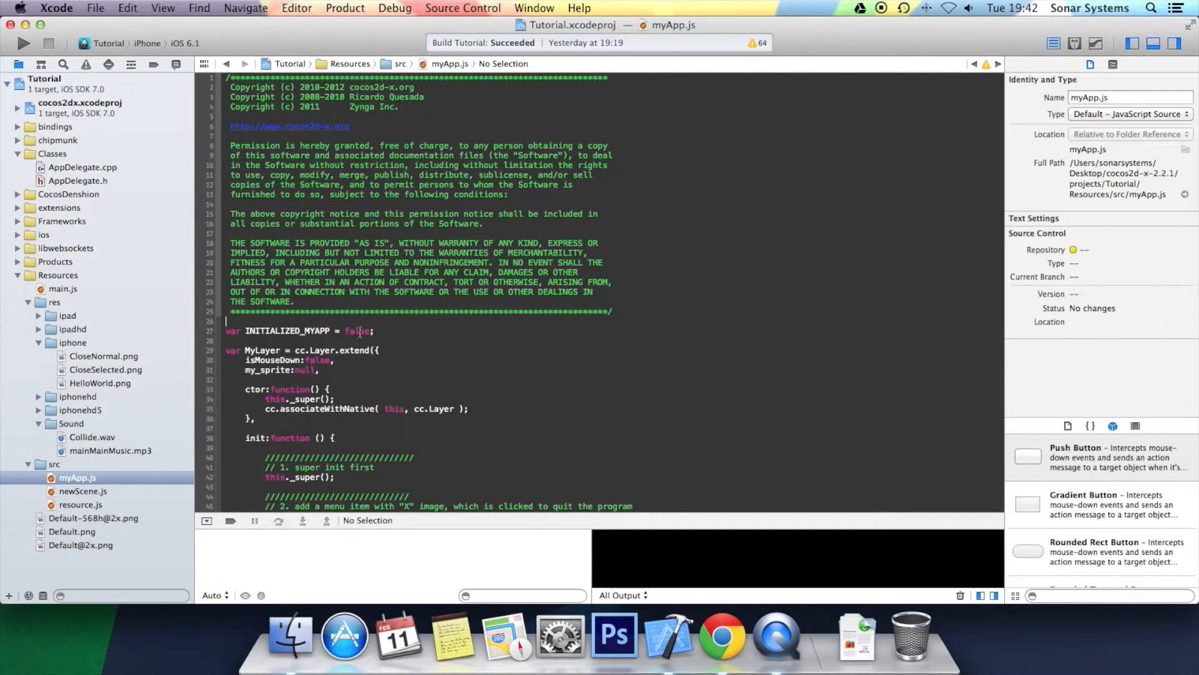
pyautogui.scroll(-3)
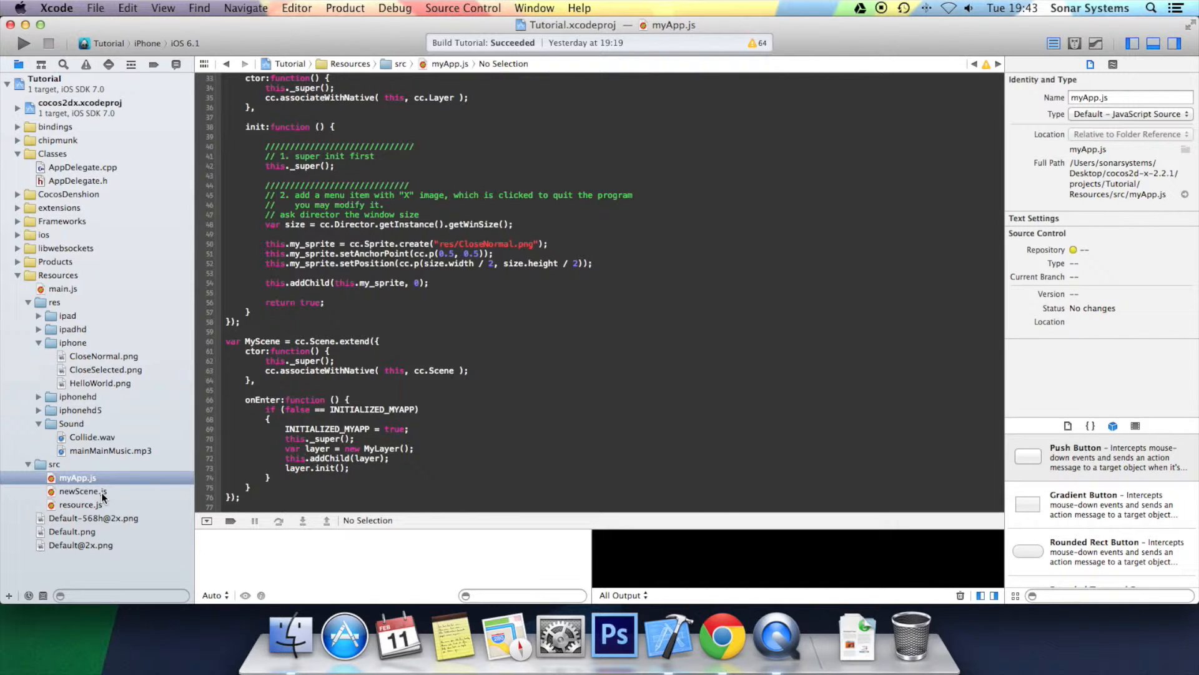
pyautogui.click(82, 491)
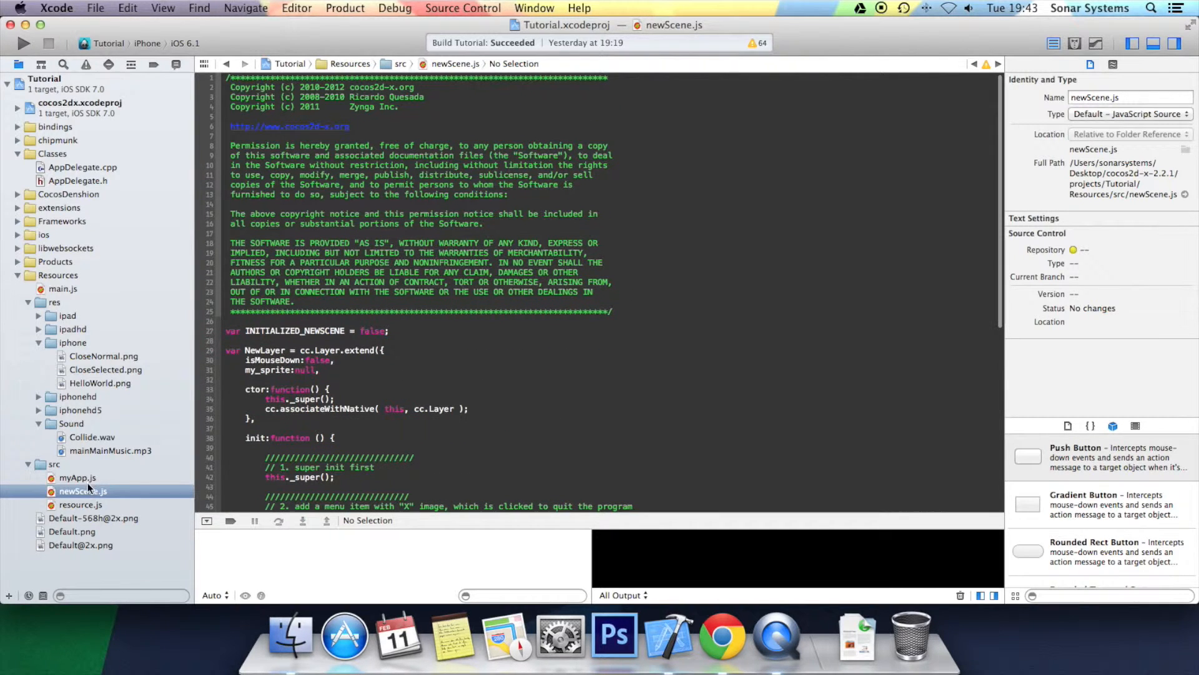
pyautogui.click(61, 290)
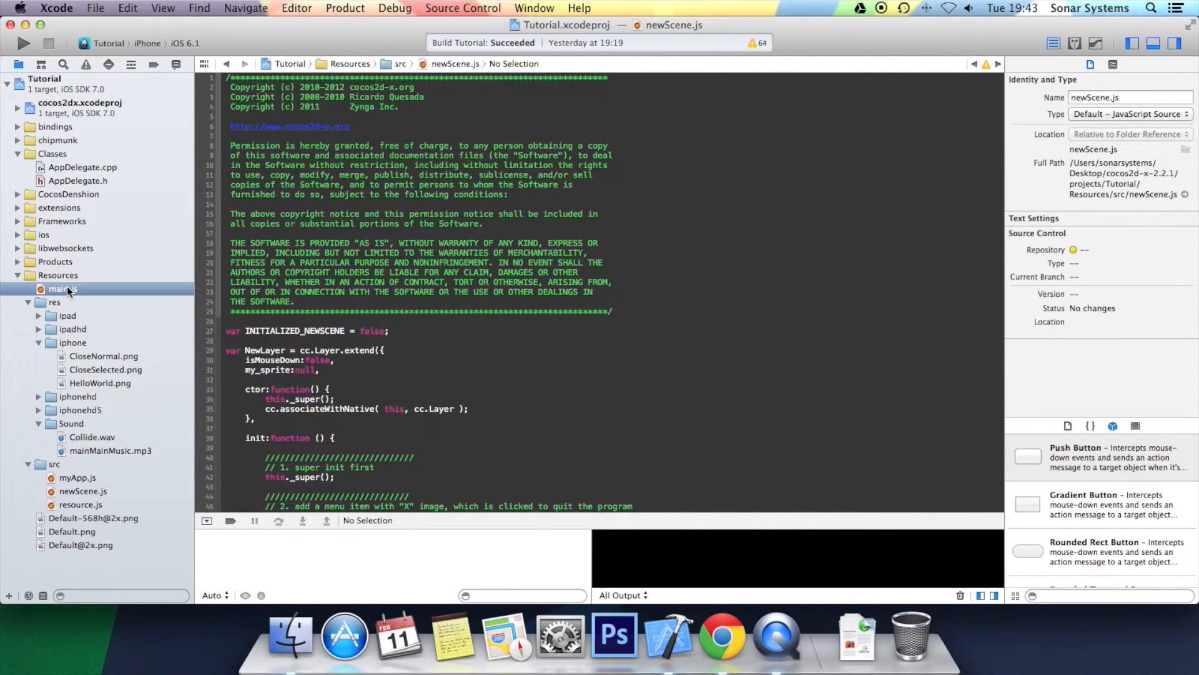
# Add 'src/newScene.js' to the appFiles array in main.js
pyautogui.click(61, 288)
pyautogui.write("'src/")
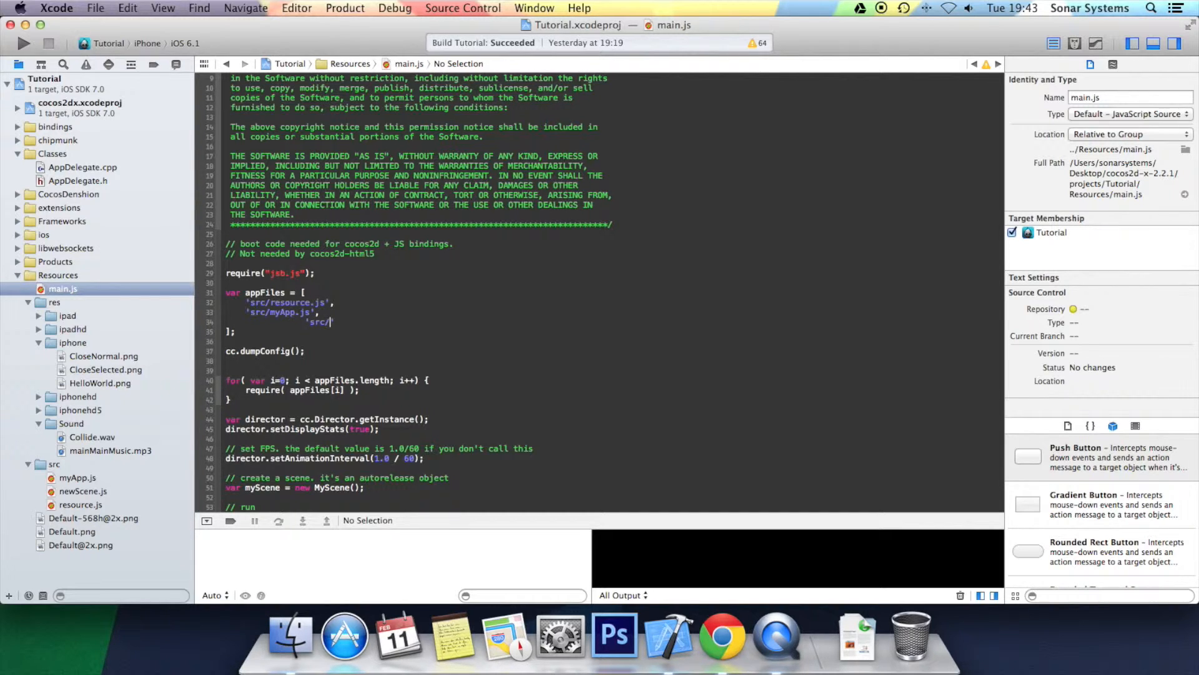
pyautogui.write('new')
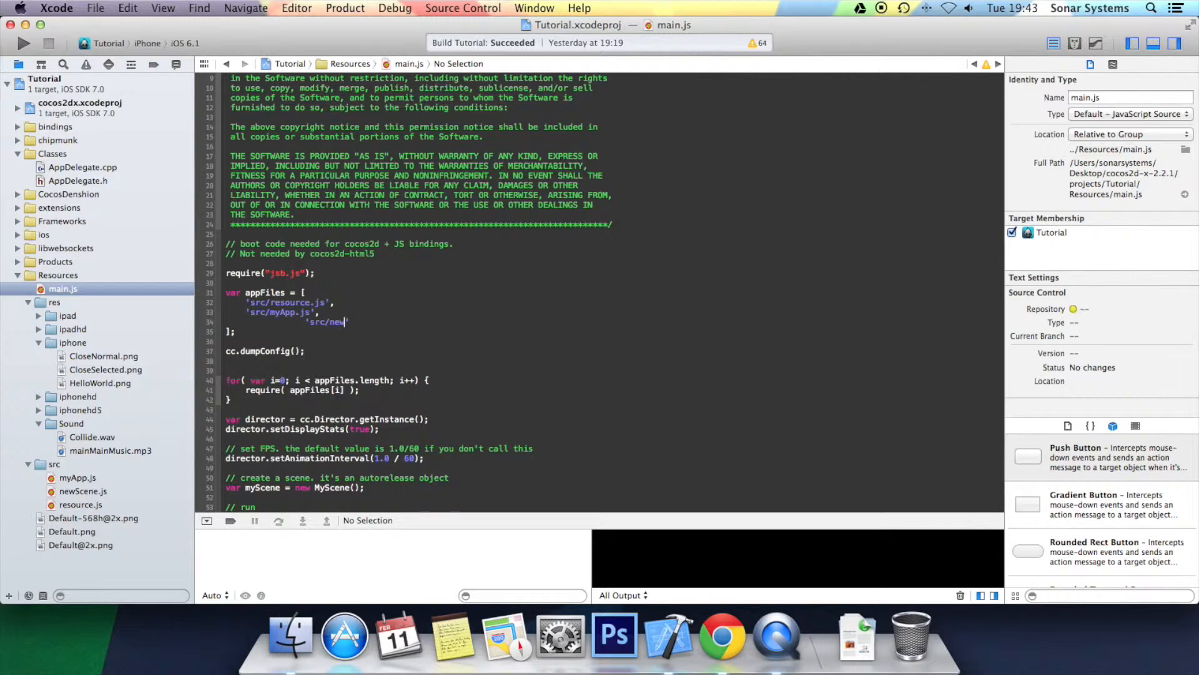
pyautogui.write('Scene.js')
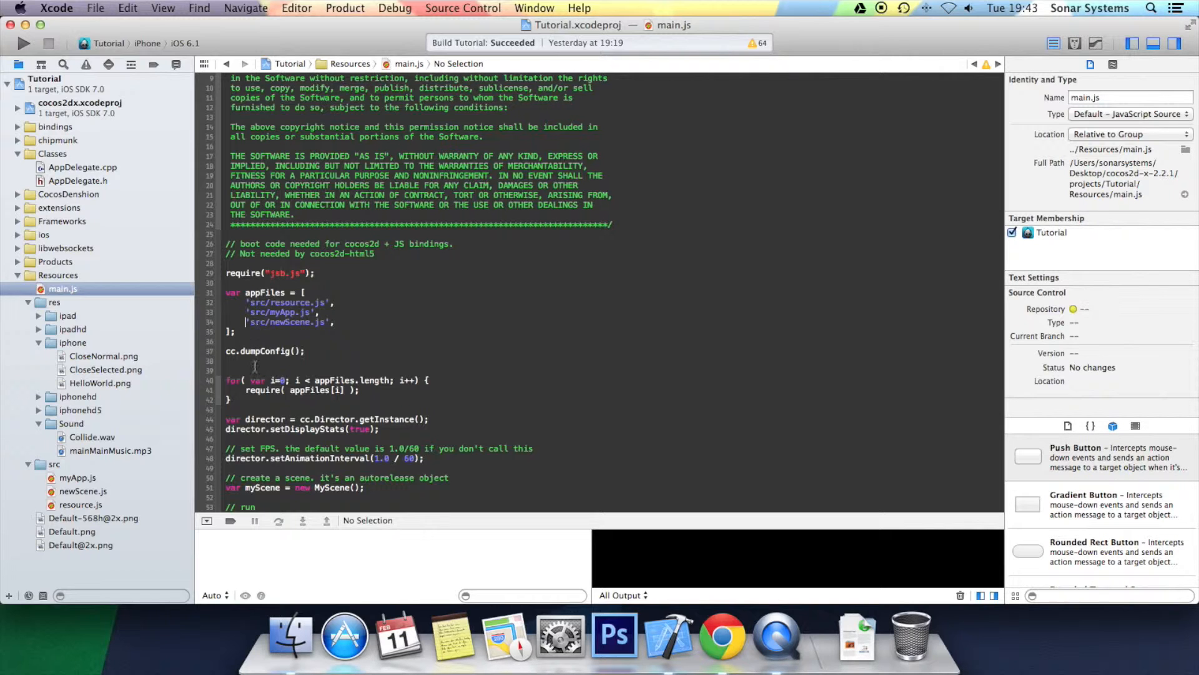
pyautogui.moveTo(96, 475)
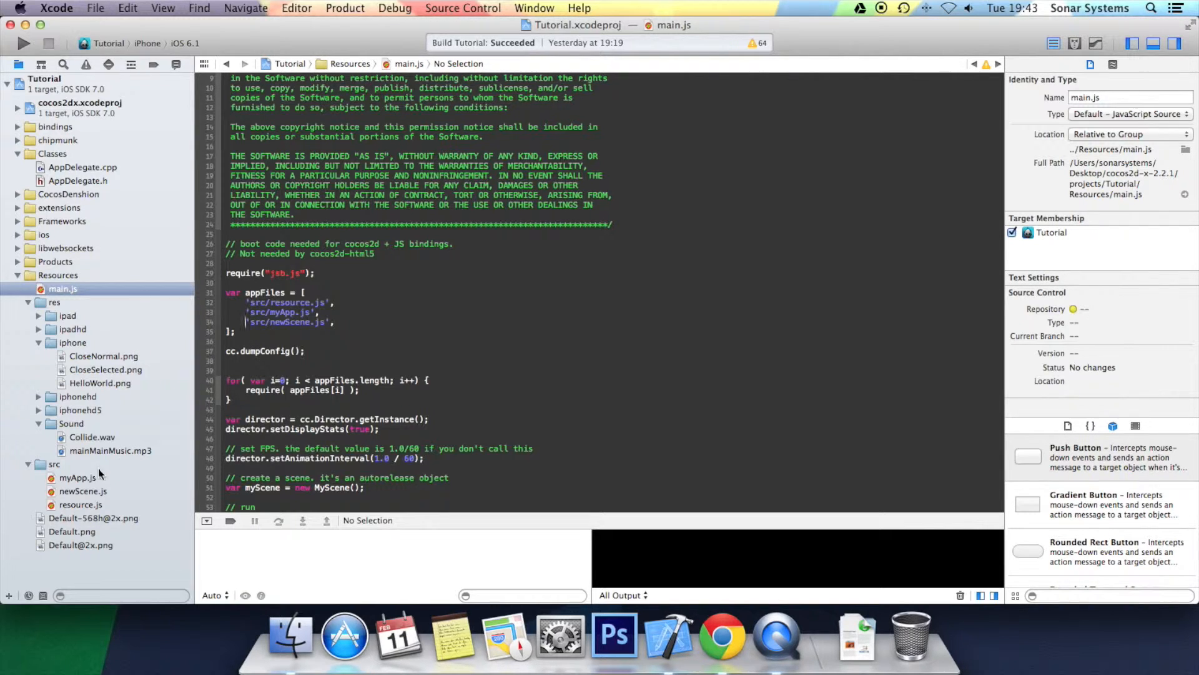
# In myApp.js init, comment out the sprite addChild and create a "Play" MenuItemFont calling this.play
pyautogui.click(74, 477)
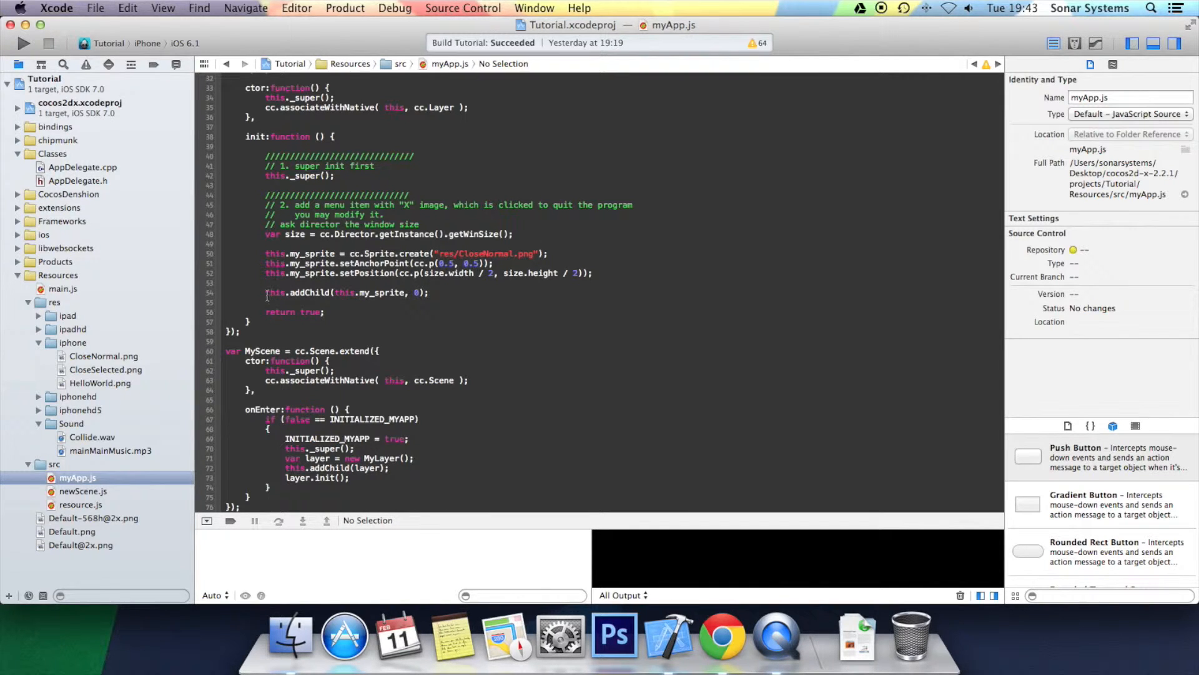
pyautogui.write('//')
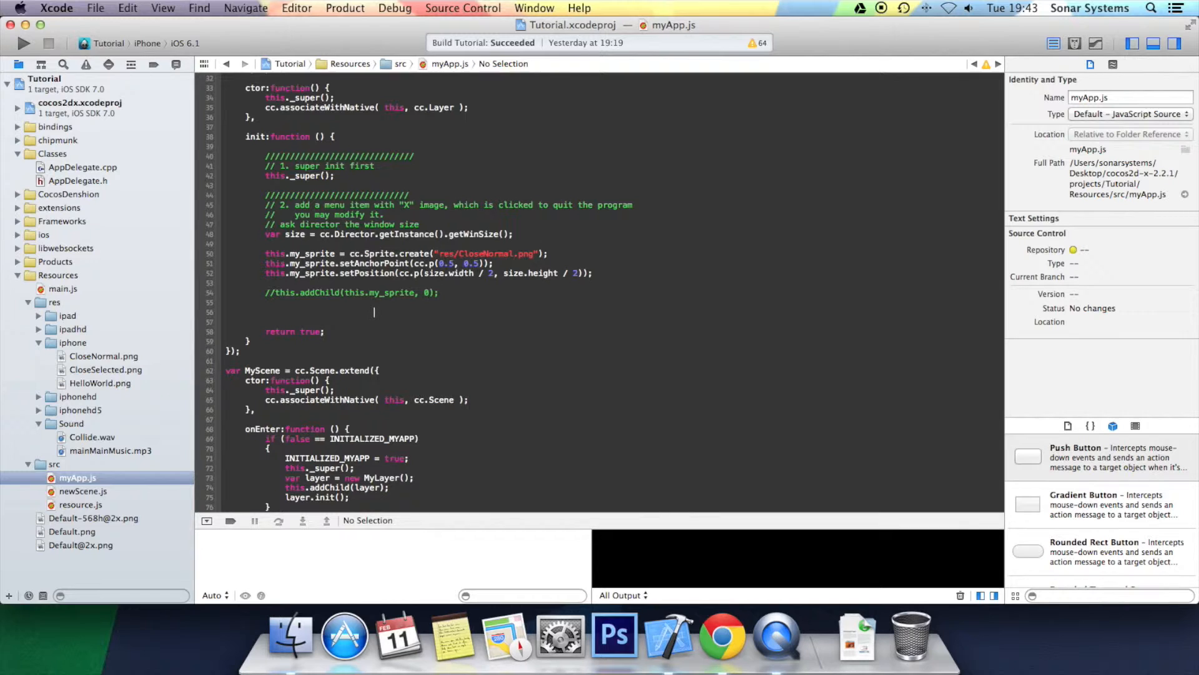
pyautogui.write('var menu_item_1 = cc.m')
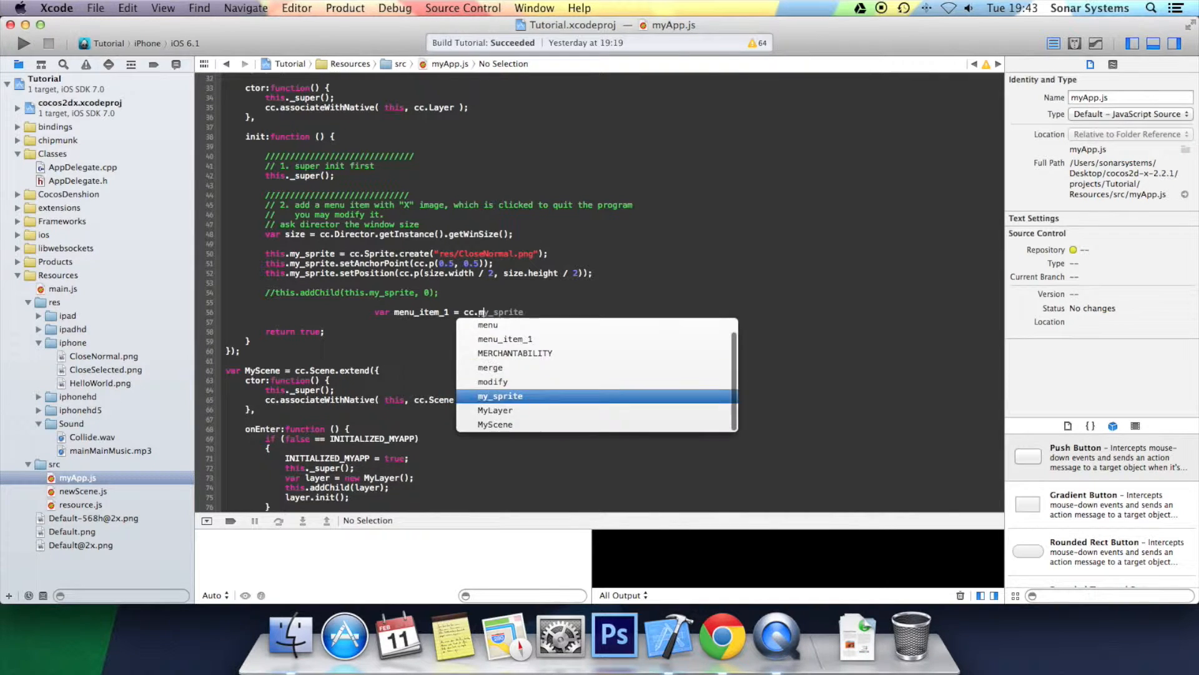
pyautogui.write('MenuItemFont.create("");')
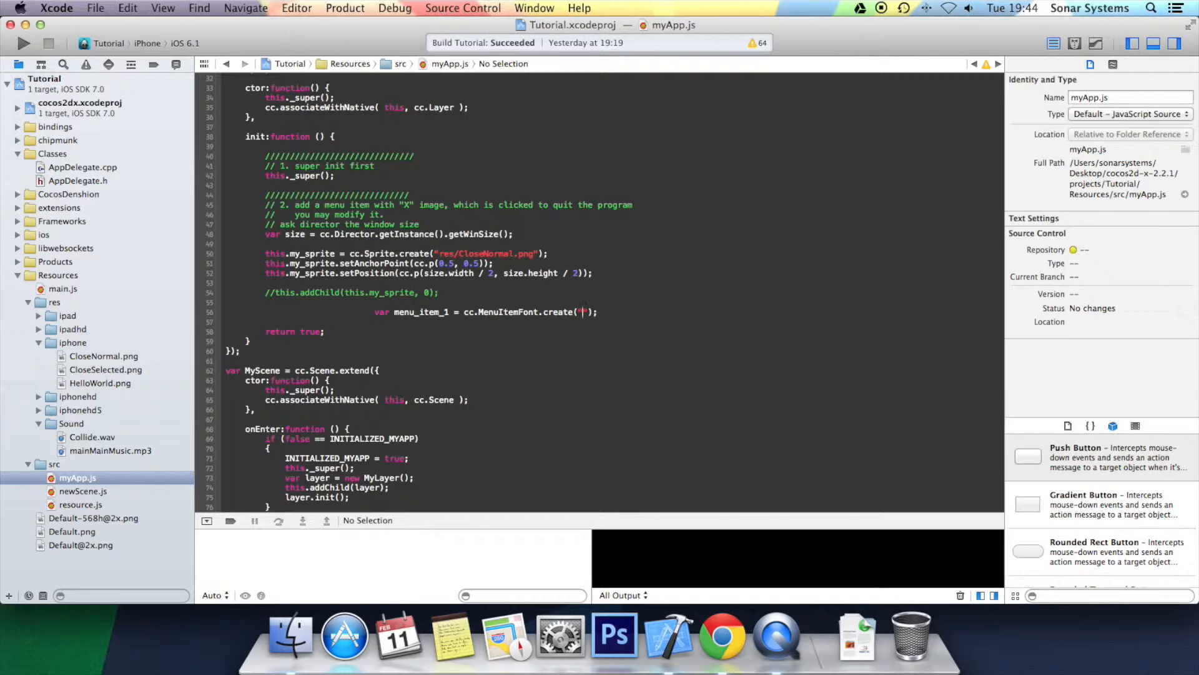
pyautogui.write('Play')
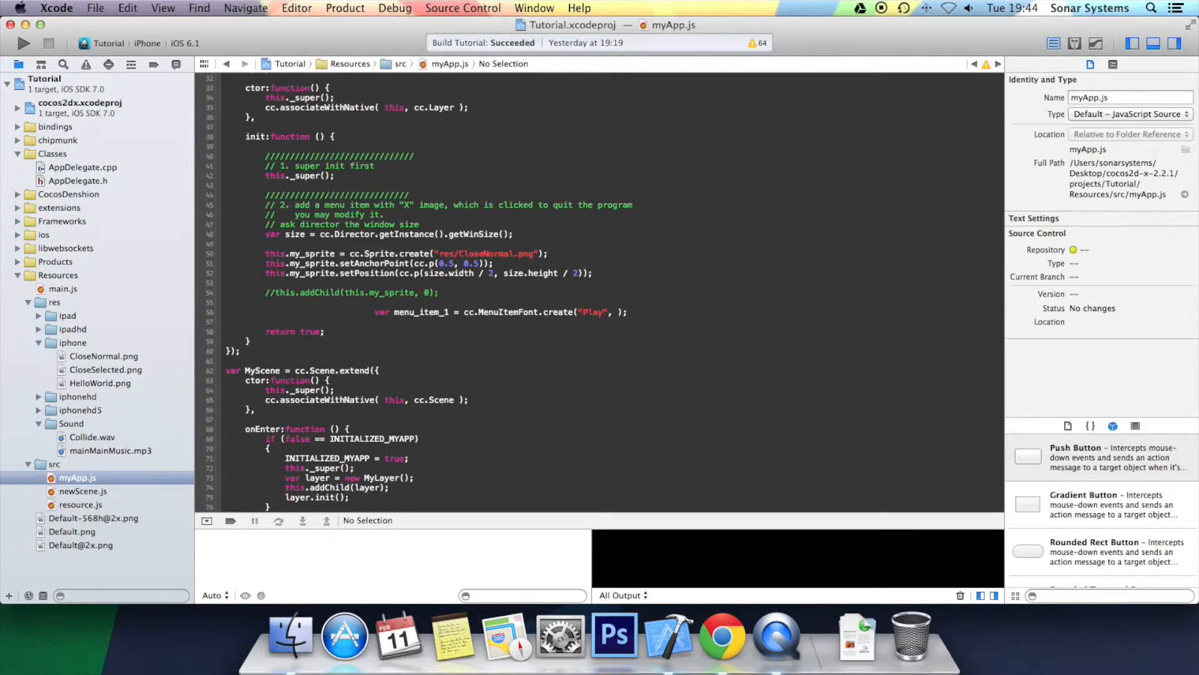
pyautogui.write('this.Play, this')
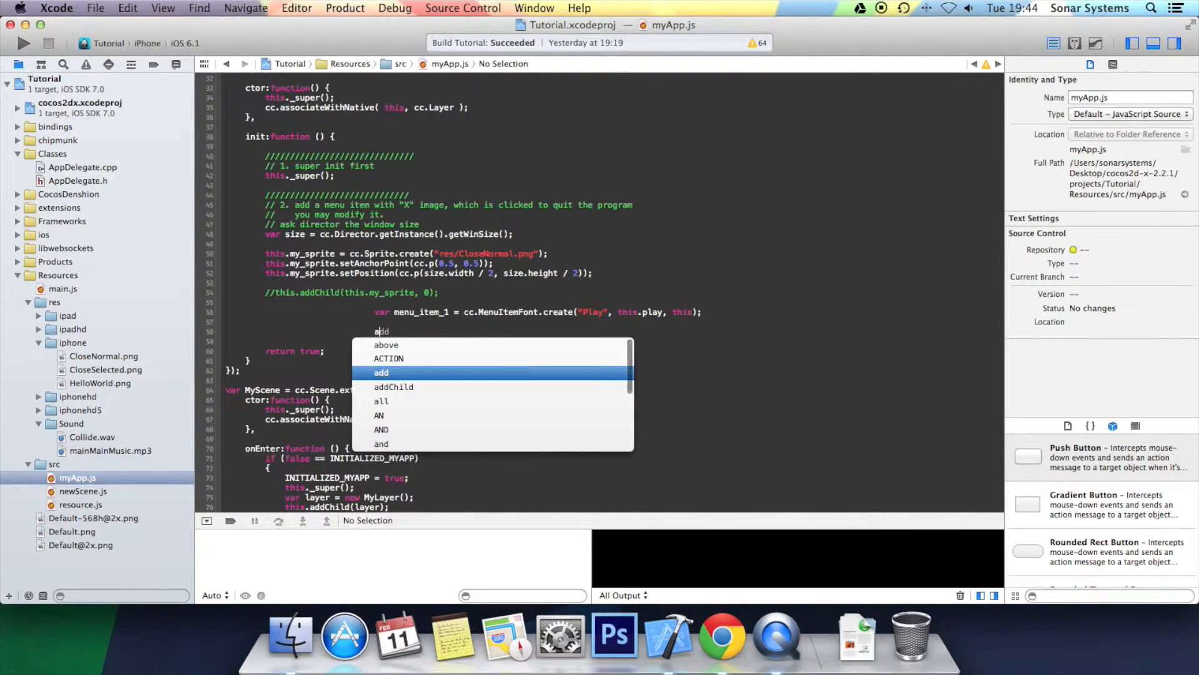
# Wrap the Play item in cc.Menu.create and call menu.alignItemsVertically()
pyautogui.write('menu = cc.Menu.create(menu_item_1);')
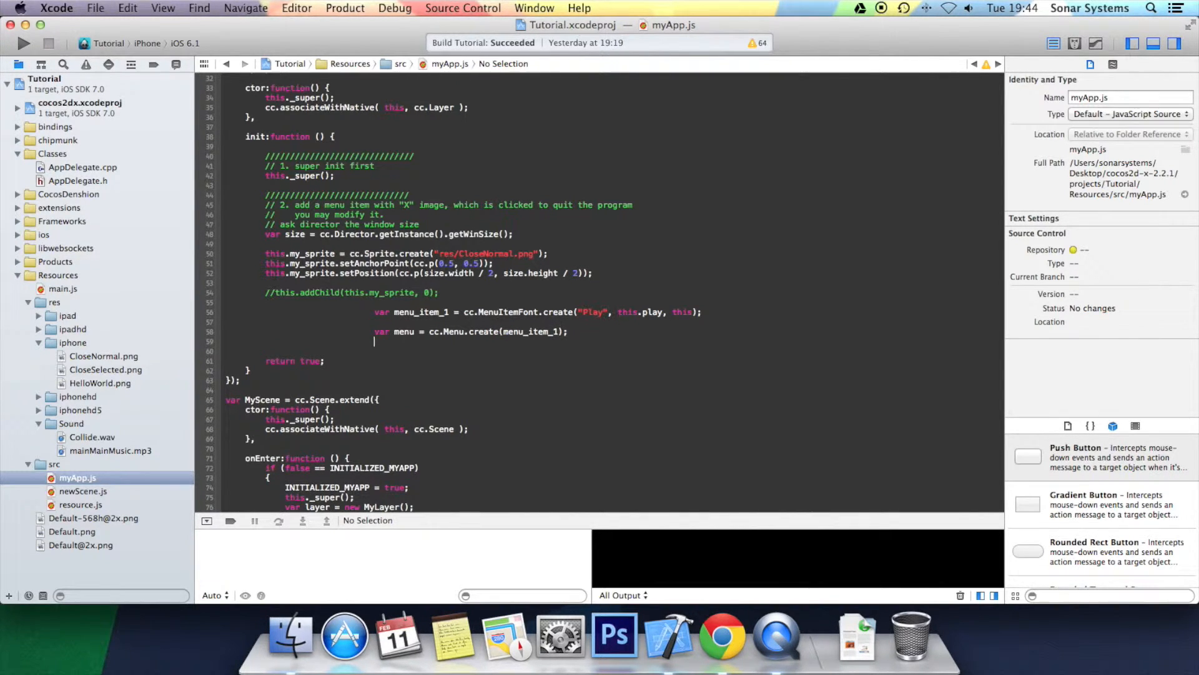
pyautogui.write('menu.all')
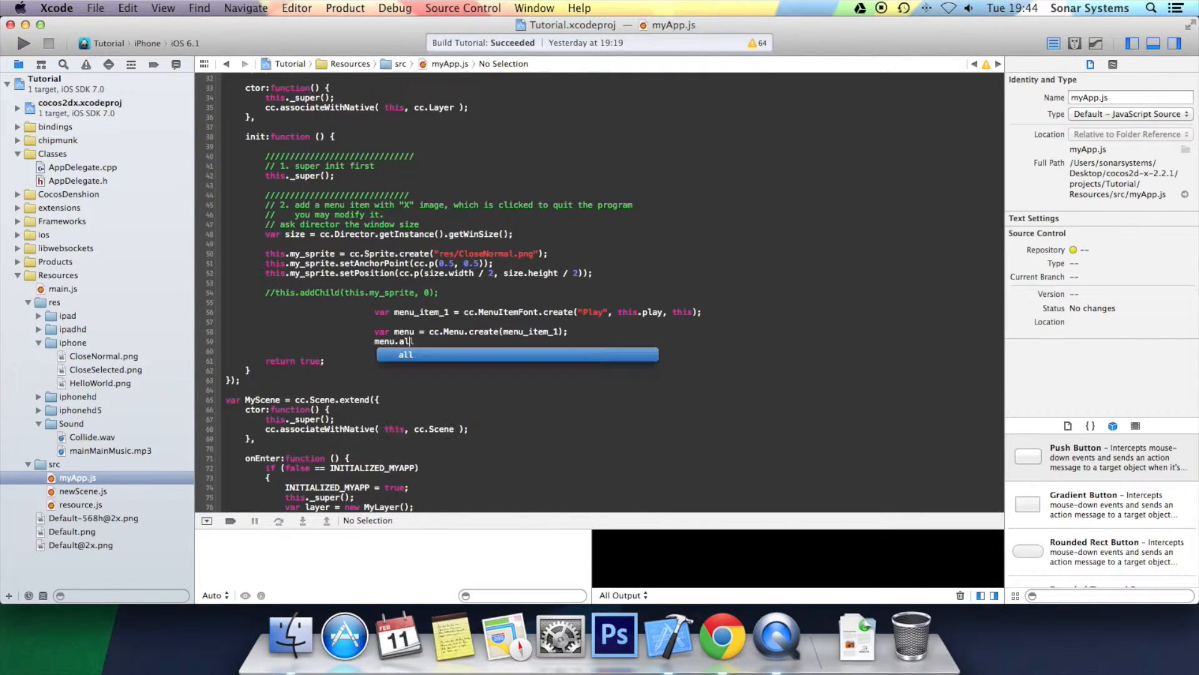
pyautogui.write('ign')
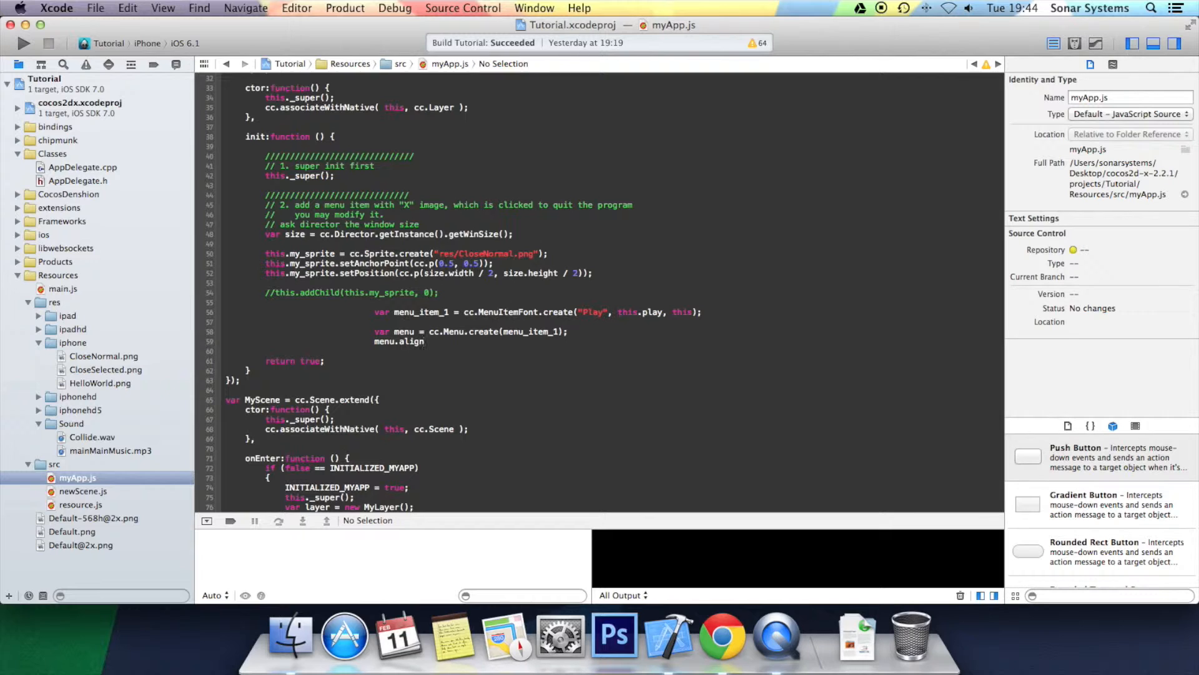
pyautogui.write('ItemsVerticall')
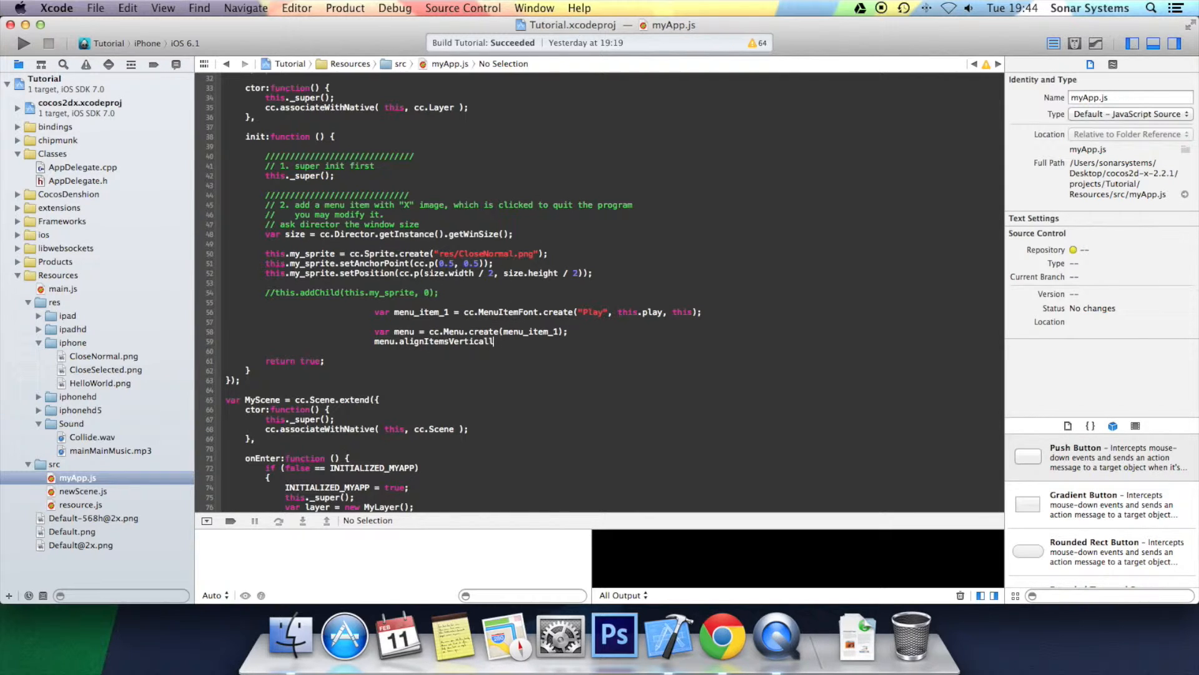
pyautogui.write('();')
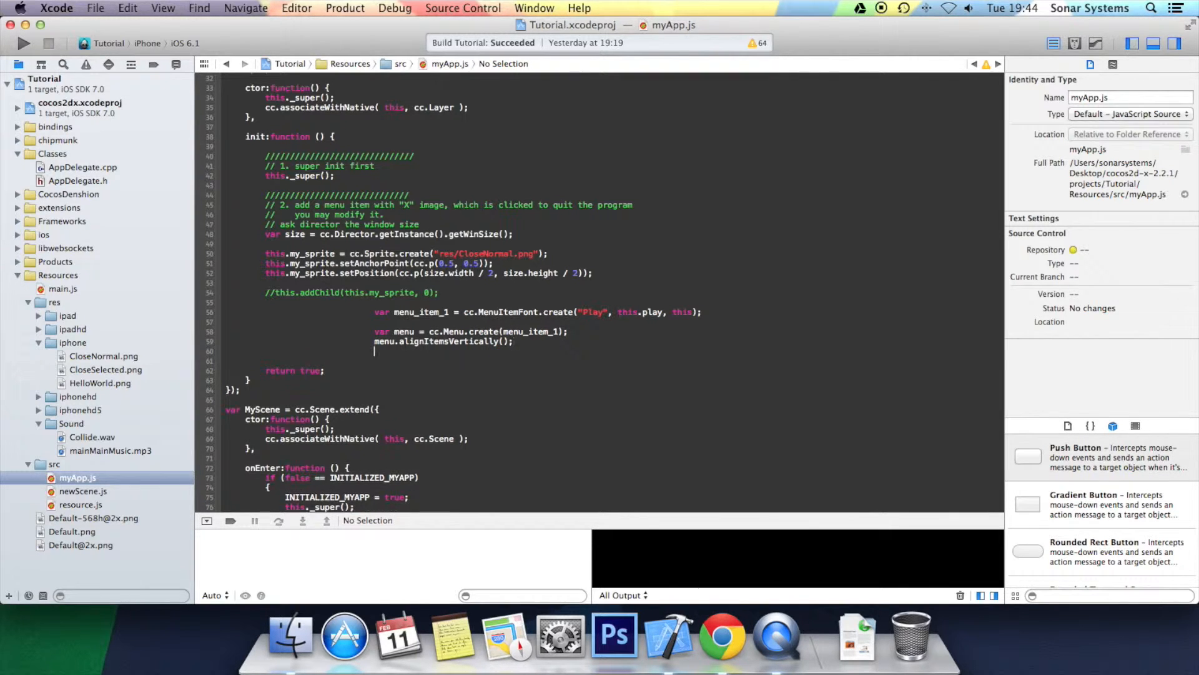
# Add this.addChild(menu) and start play:function() with cc.Scene.create() and a new layer variable
pyautogui.write('the')
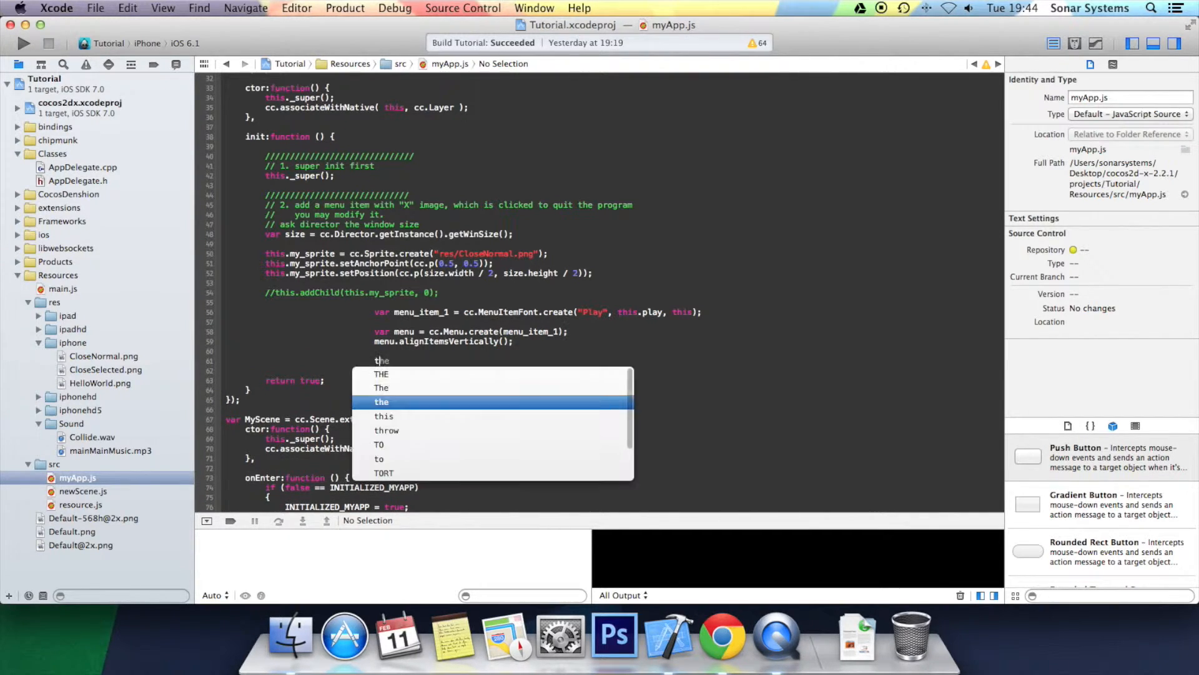
pyautogui.press('Return')
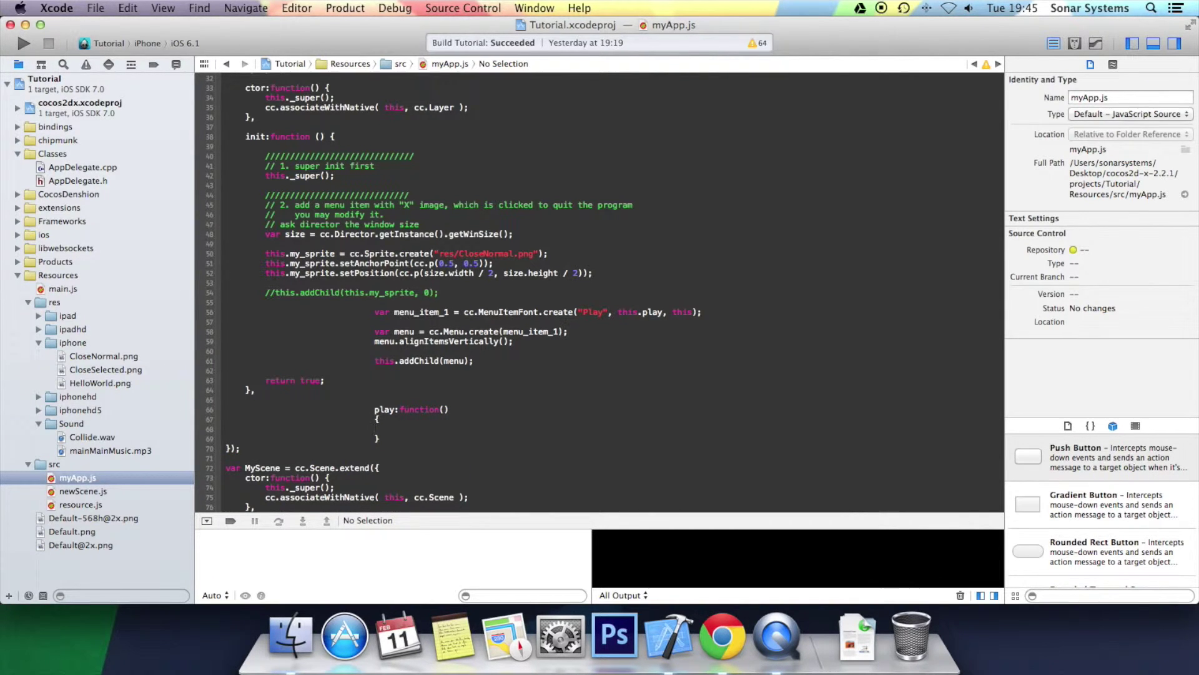
pyautogui.write('var scene = cc.sc')
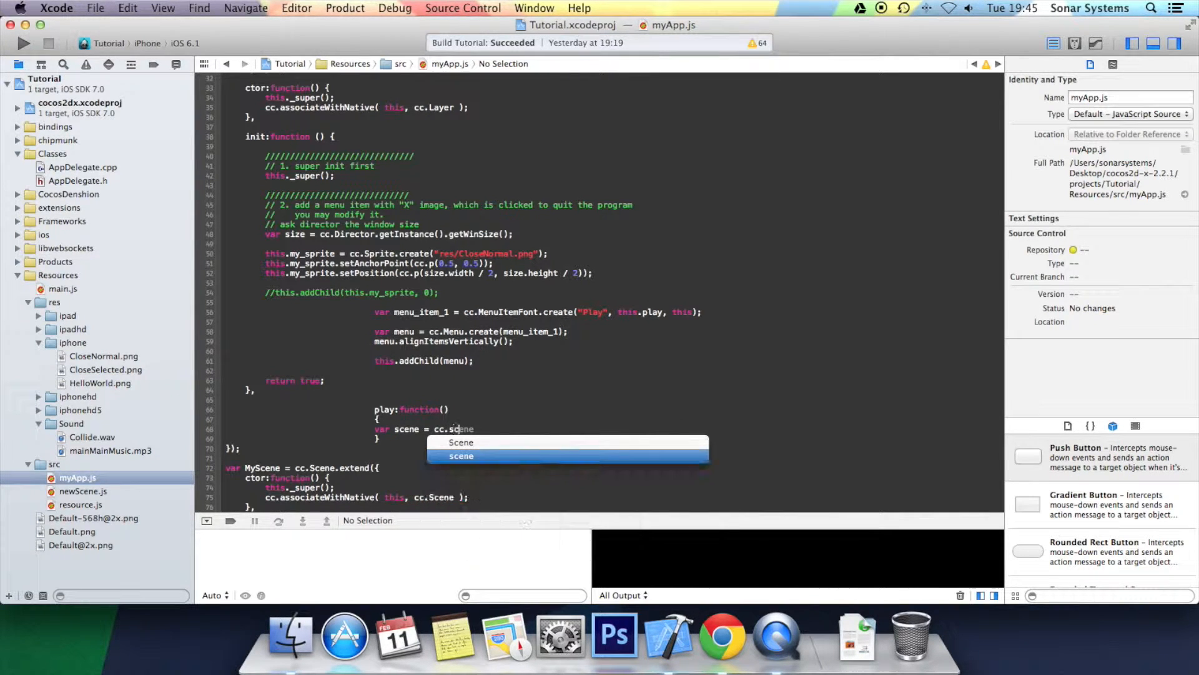
pyautogui.write('Scene.create();')
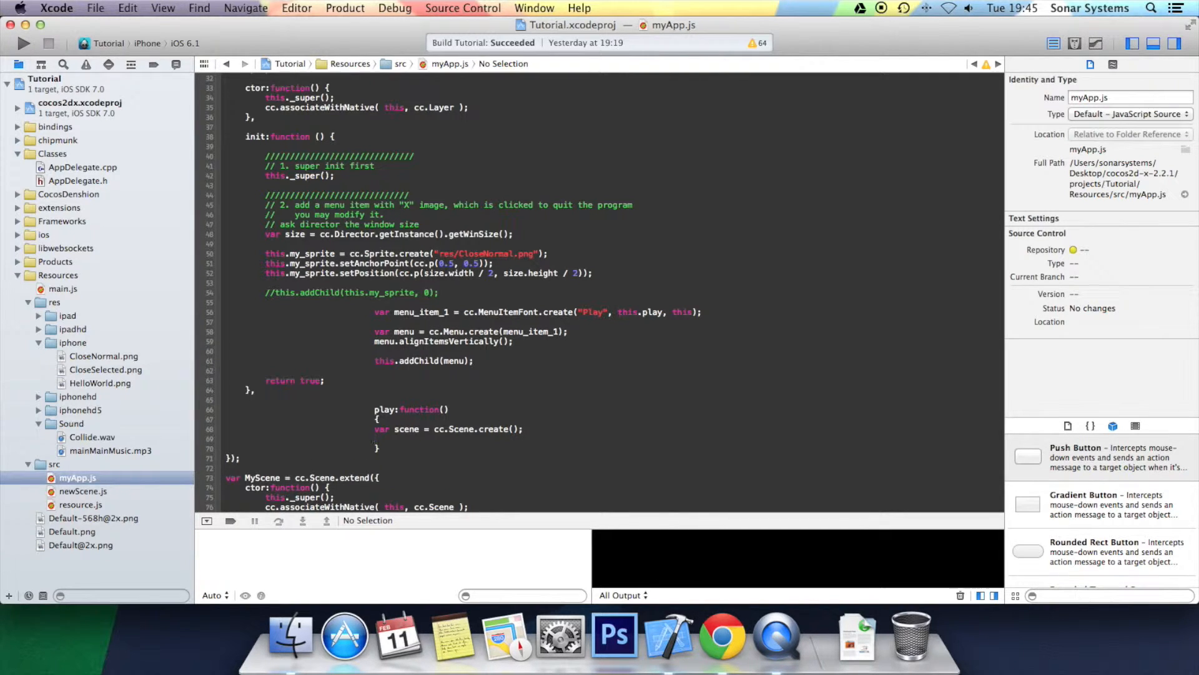
pyautogui.write('var layer = new NewS')
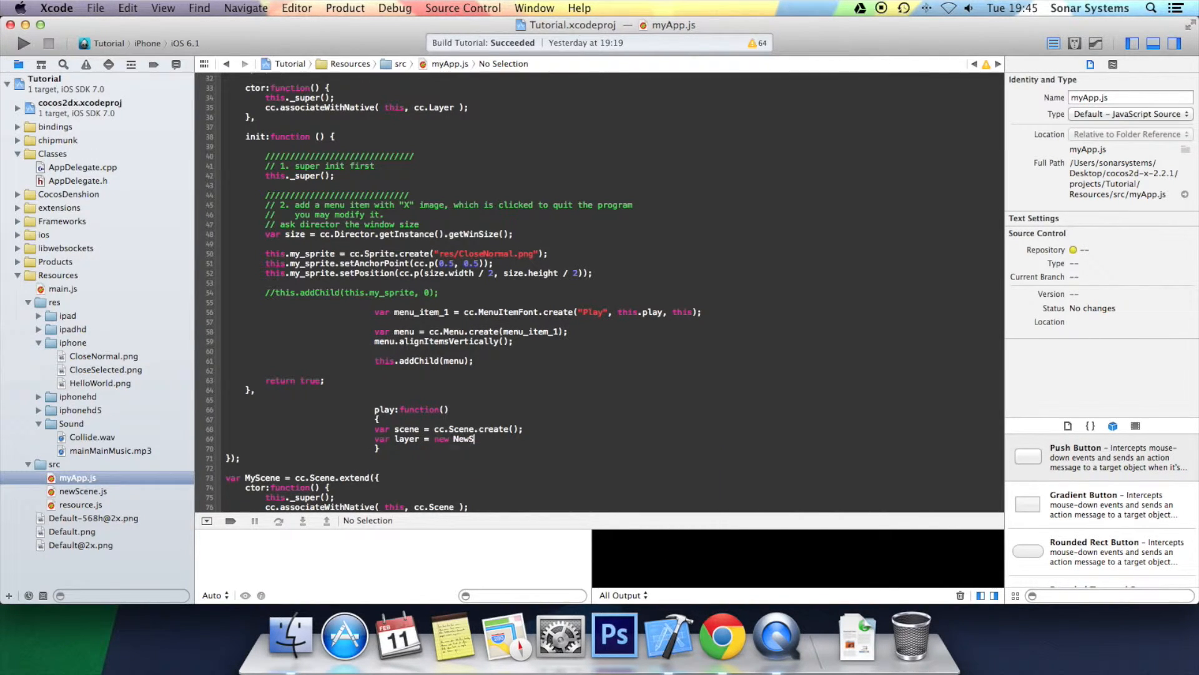
pyautogui.write('cene')
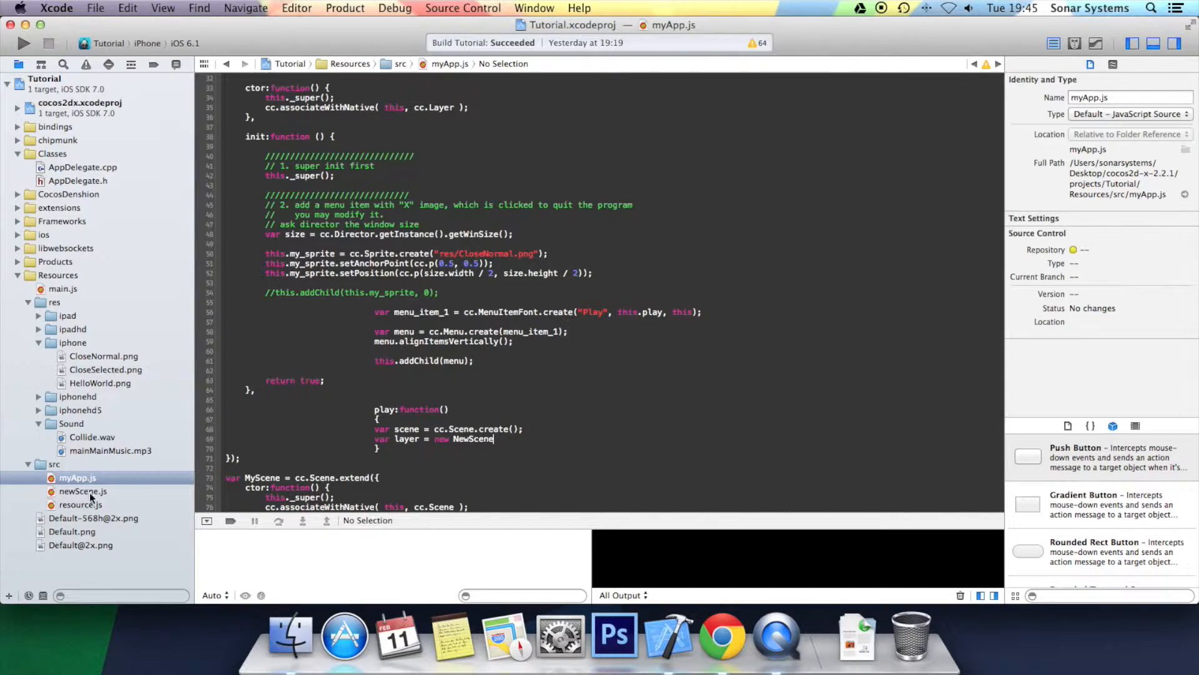
# Confirm the NewScene class name in newScene.js, then finish play with scene.addChild(layer) and pushScene(scene)
pyautogui.click(82, 491)
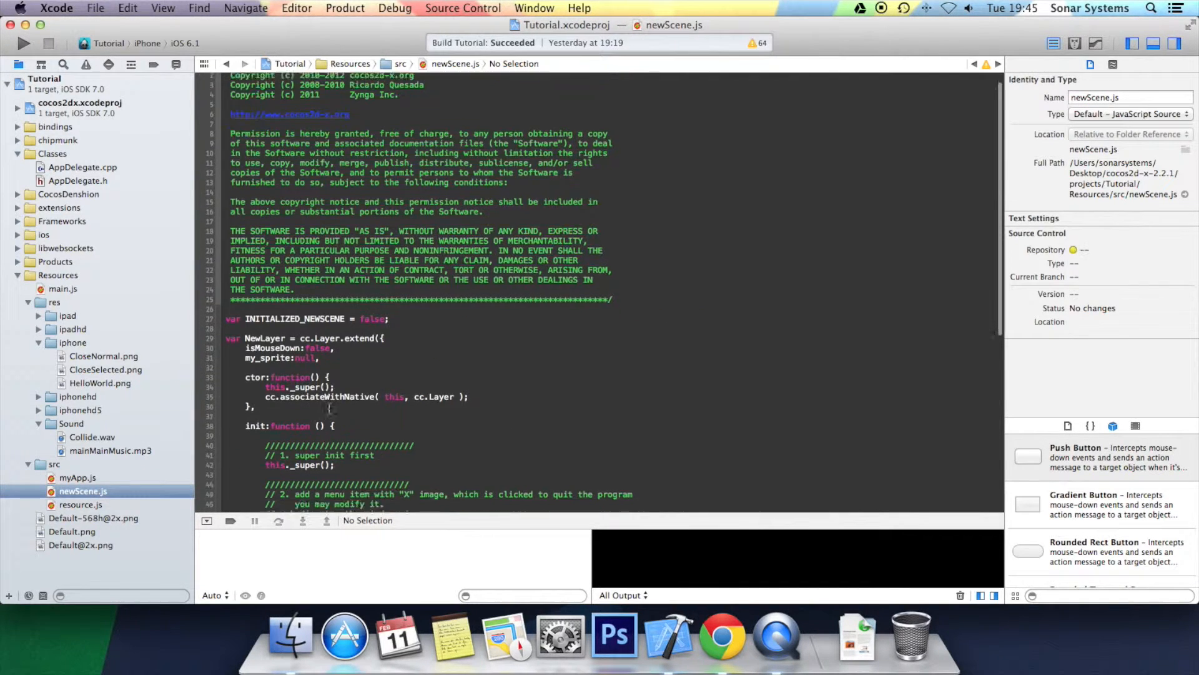
pyautogui.scroll(-3)
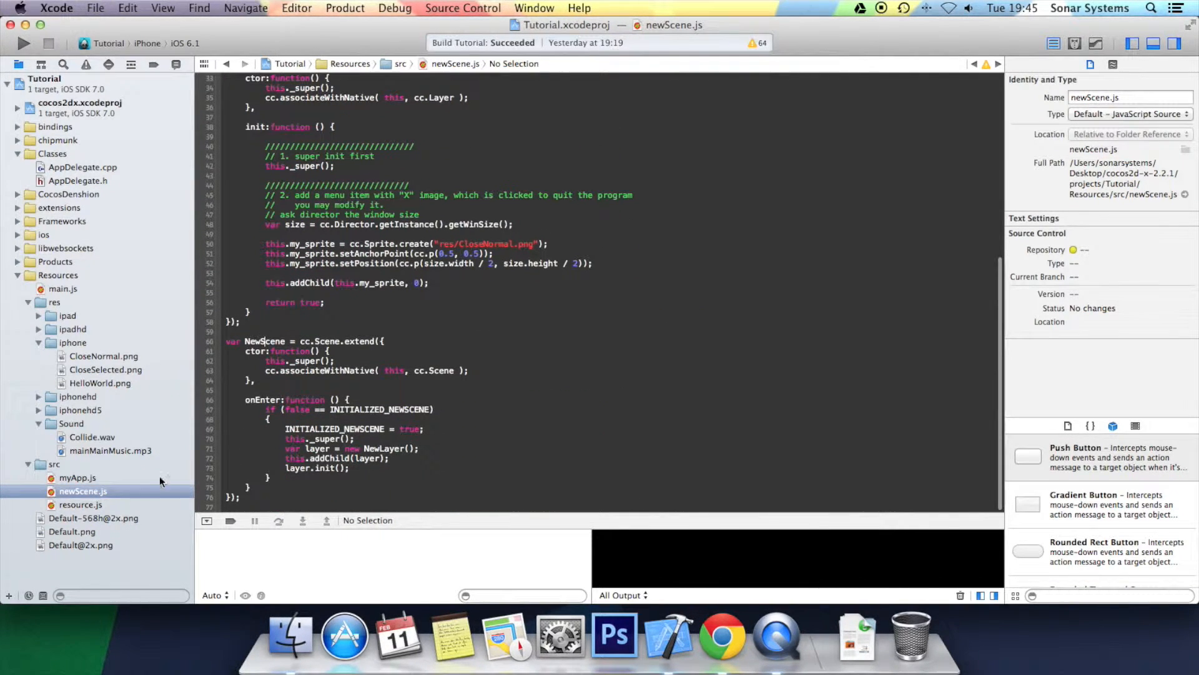
pyautogui.click(77, 477)
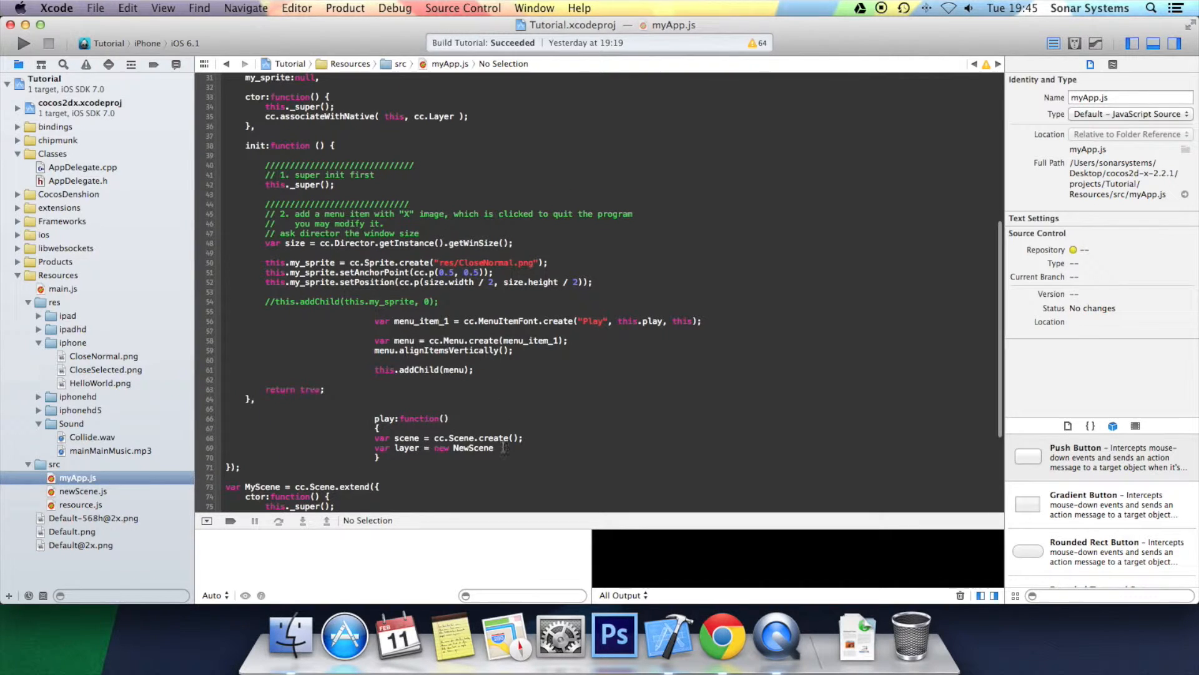
pyautogui.write('();')
pyautogui.write('Scene')
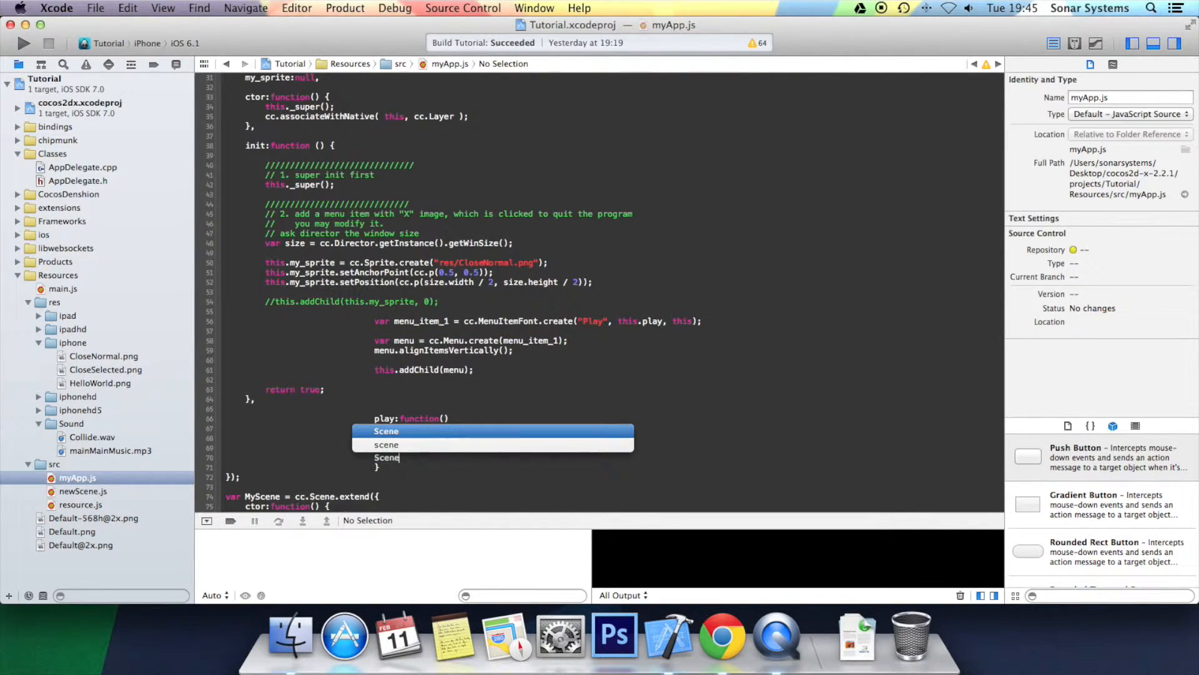
pyautogui.write('var scene = cc.Scene.create();')
pyautogui.write('director.pushScene')
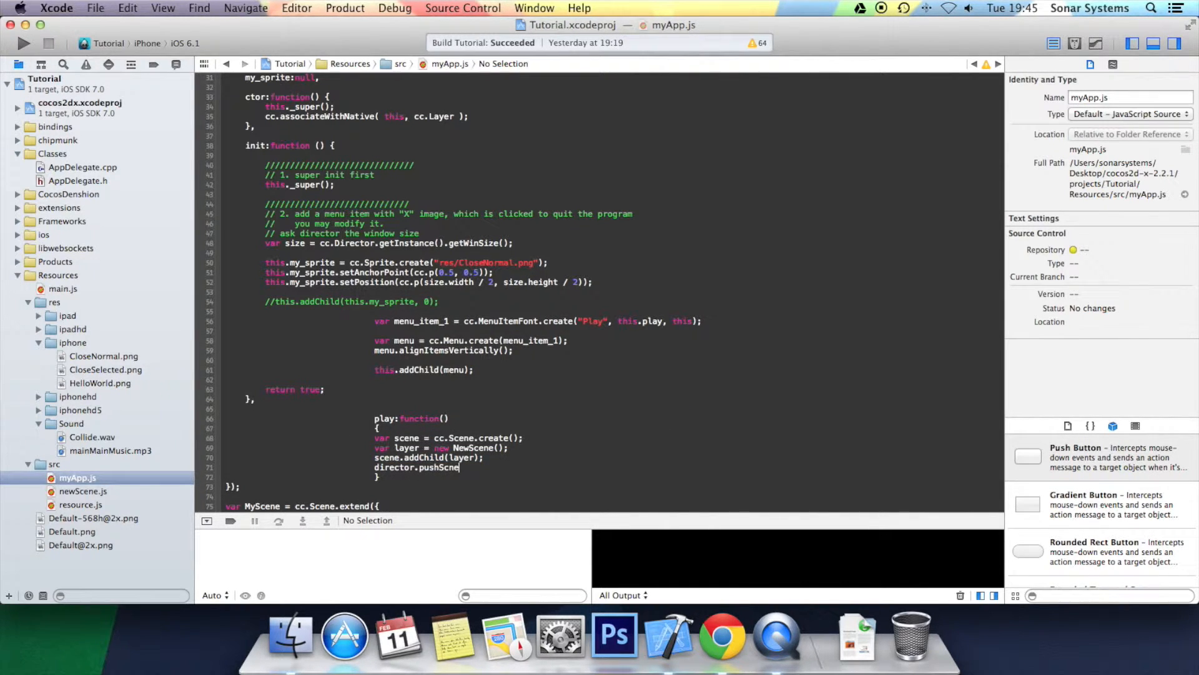
pyautogui.write('(scene')
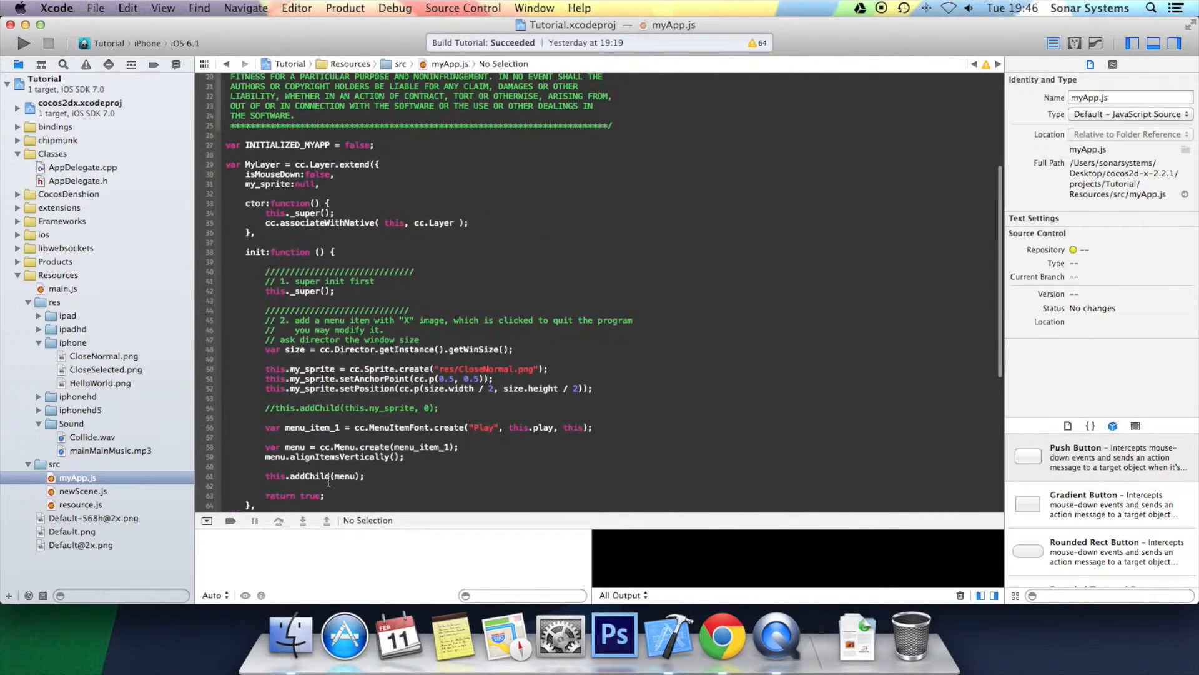
# Review main.js running MyScene and AppDelegate.cpp launching main.js, then return to main.js
pyautogui.scroll(-3)
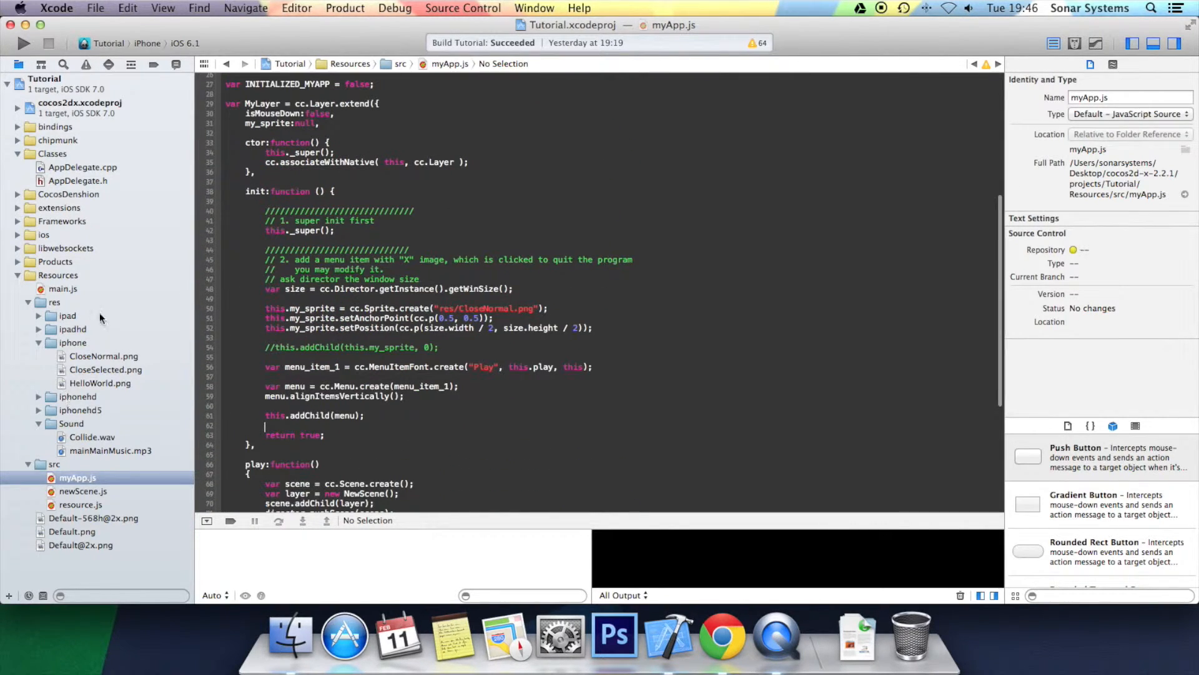
pyautogui.click(63, 288)
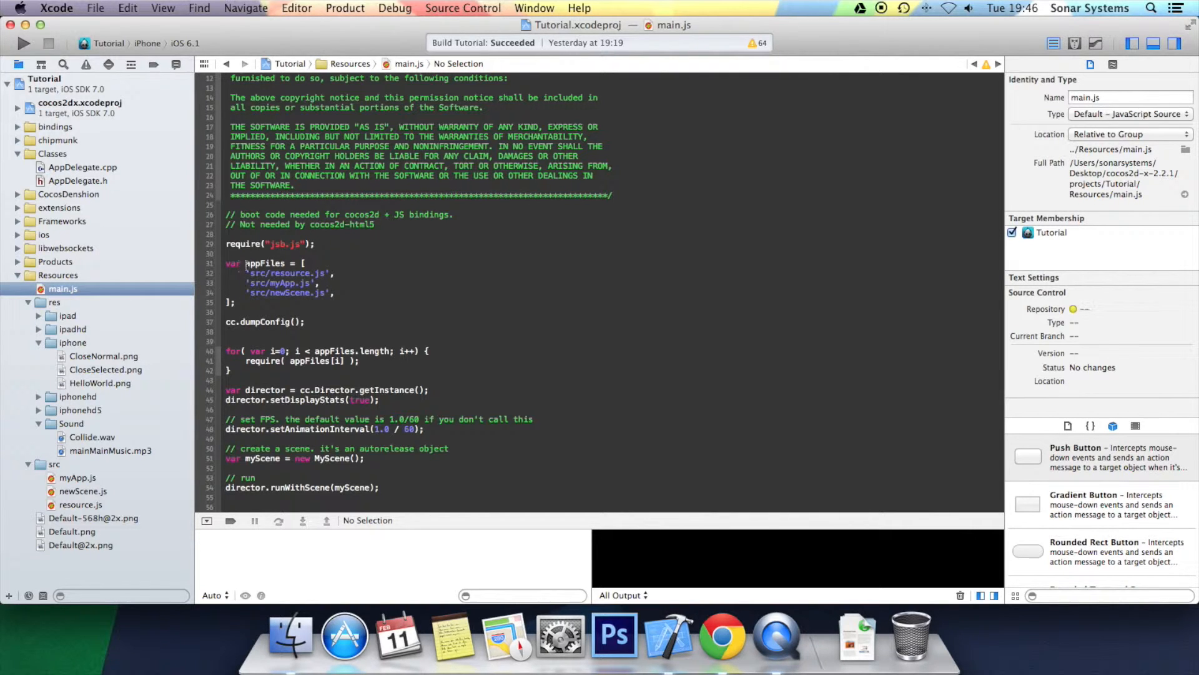
pyautogui.moveTo(247, 263); pyautogui.dragTo(273, 301)
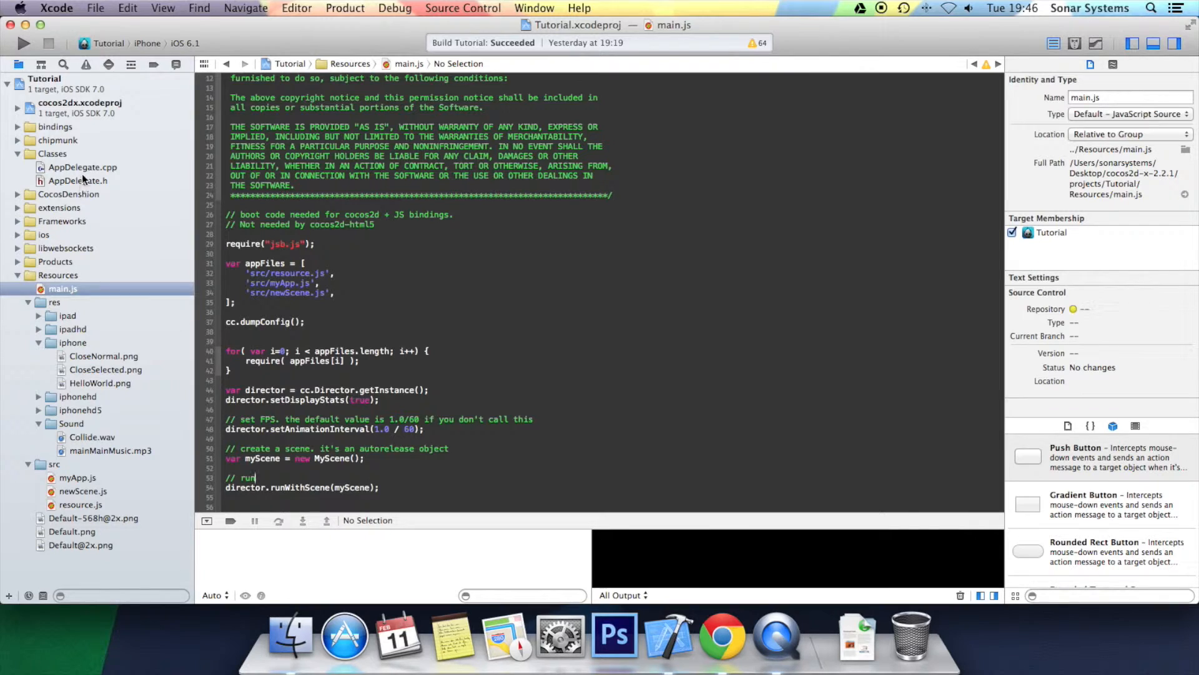
pyautogui.click(82, 167)
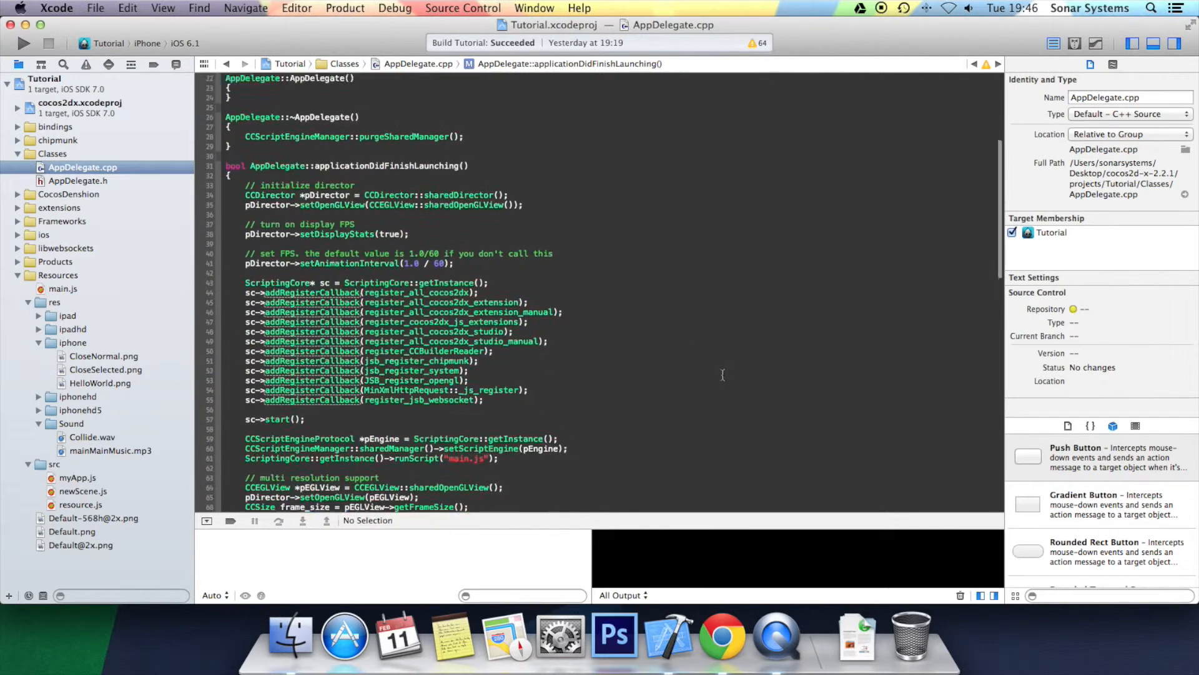
pyautogui.scroll(-3)
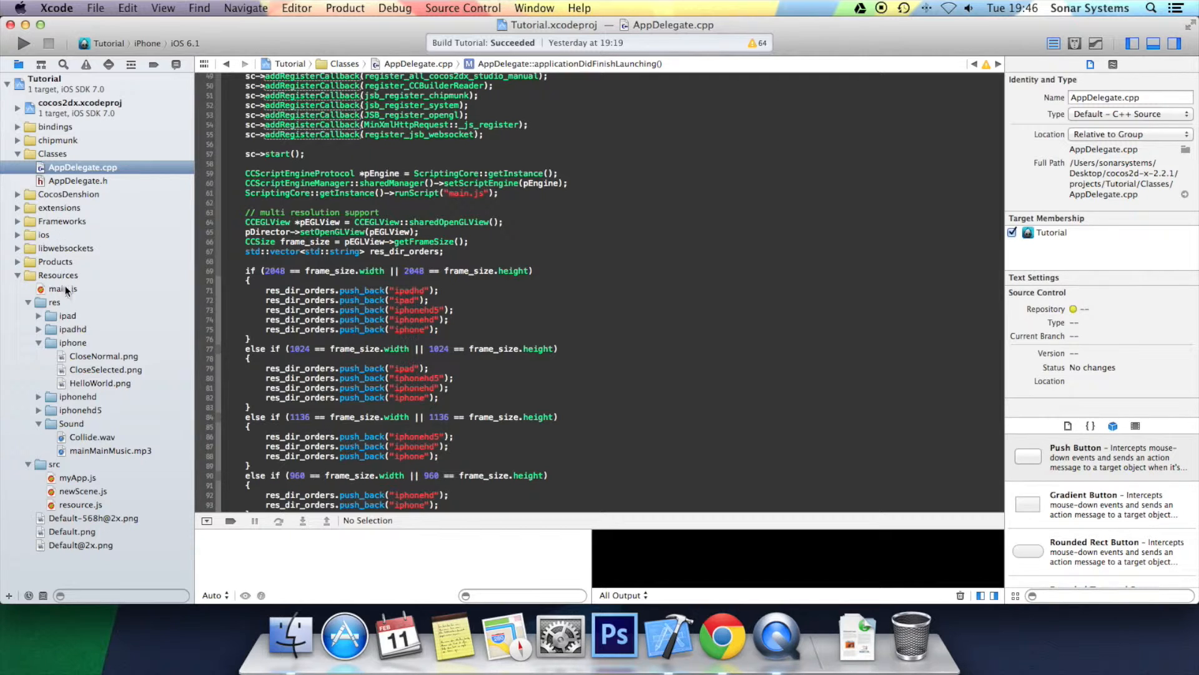
pyautogui.click(60, 289)
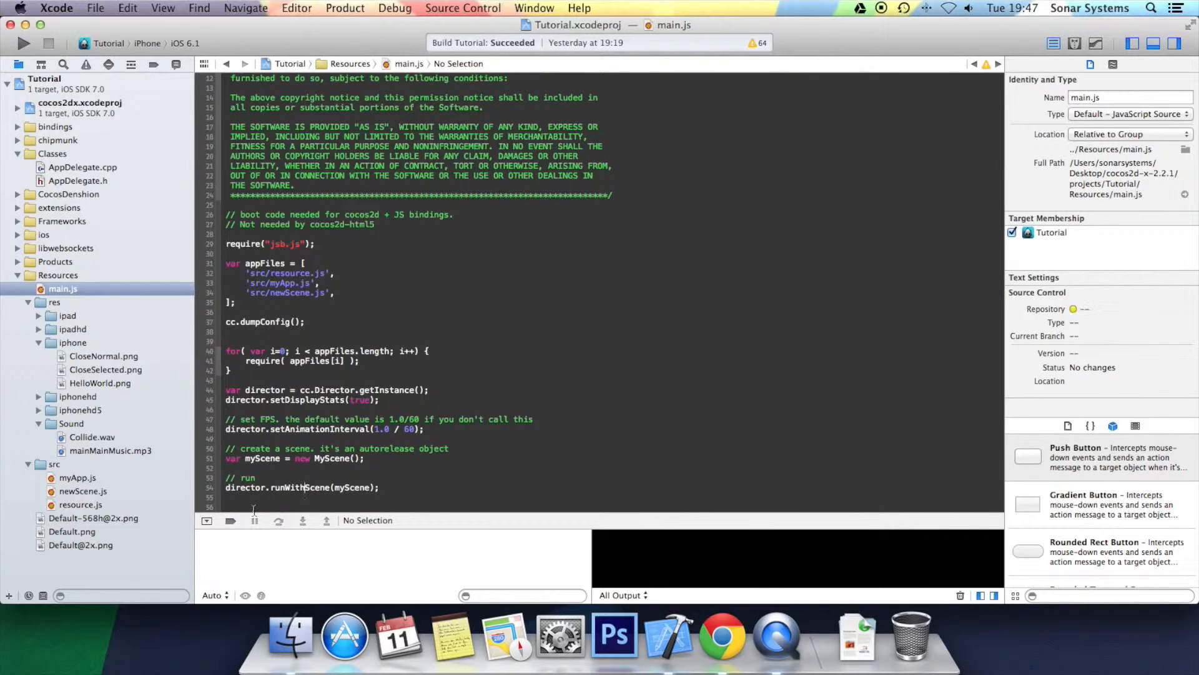
pyautogui.moveTo(90, 494)
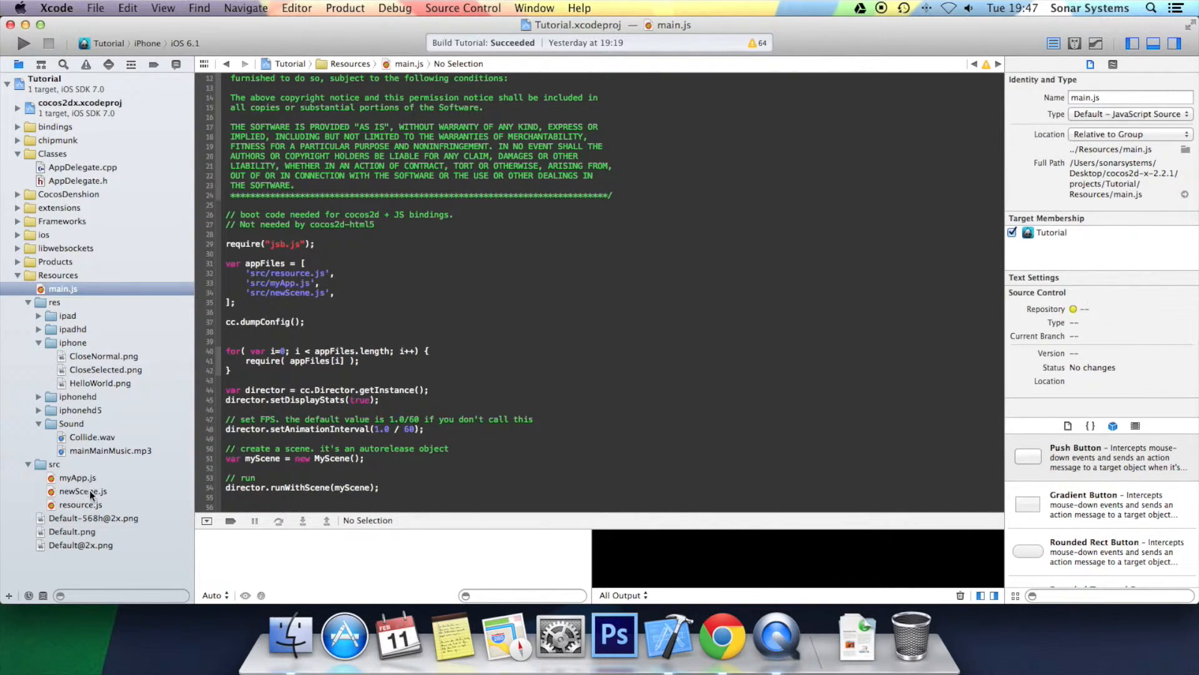
# Run the Tutorial scheme on the iPhone simulator until the cocos2d-x splash screen appears
pyautogui.click(75, 477)
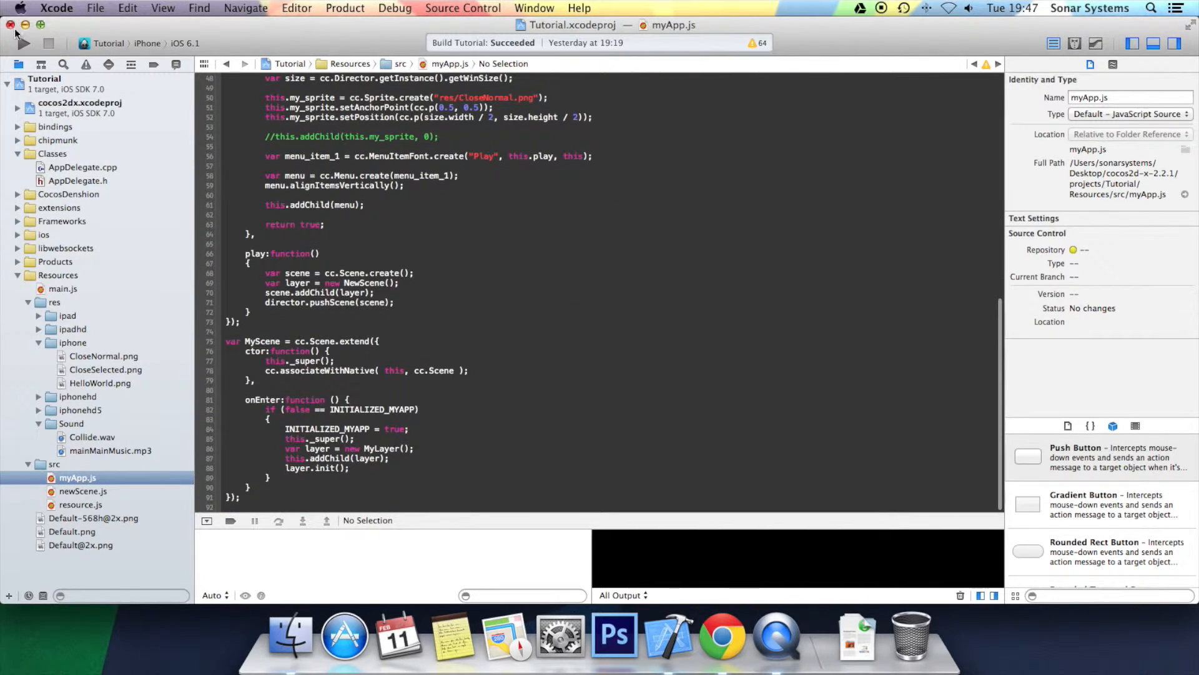
pyautogui.click(22, 45)
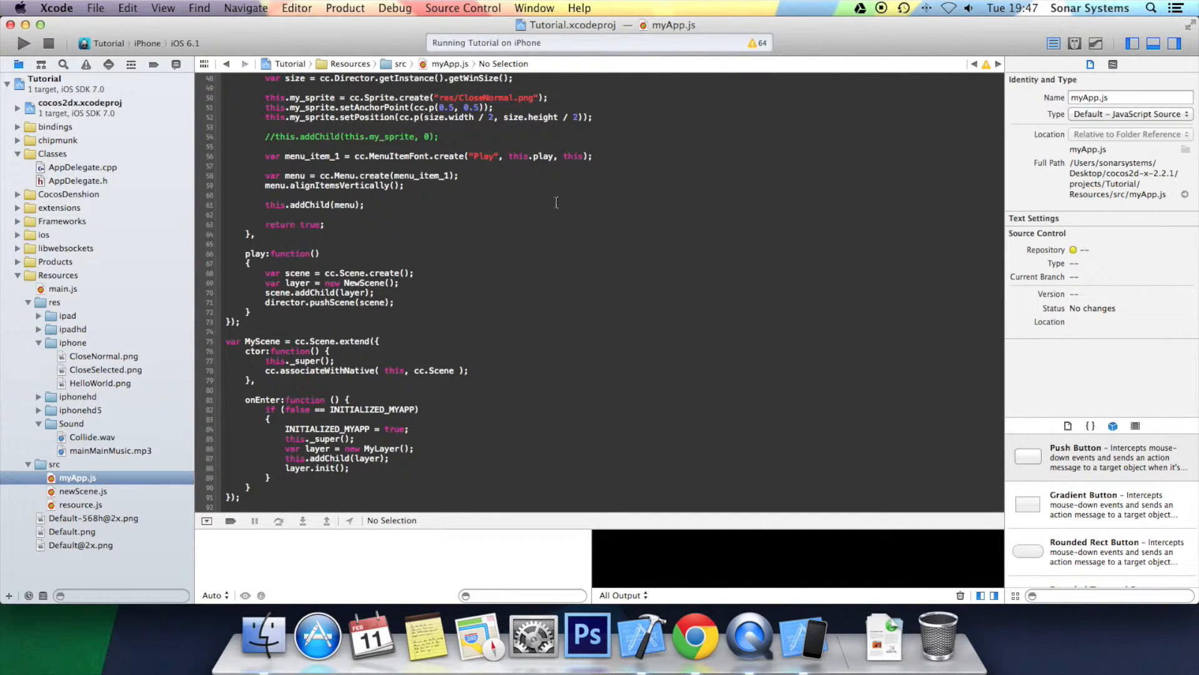
pyautogui.moveTo(92, 458)
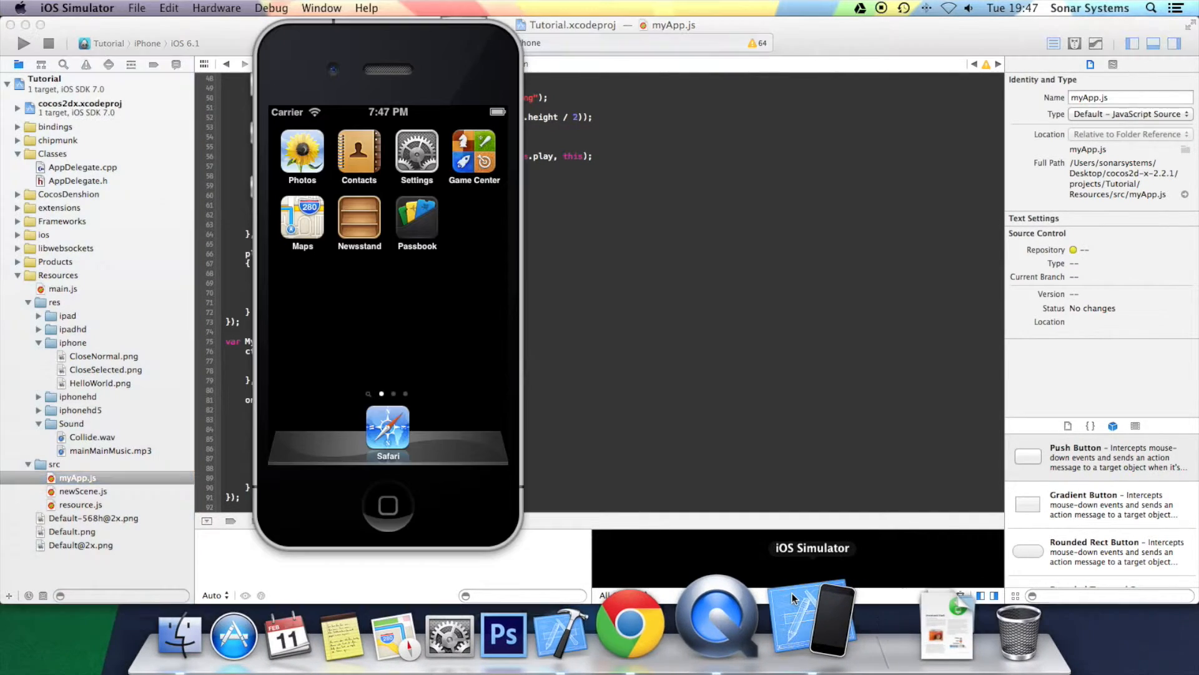
pyautogui.click(24, 42)
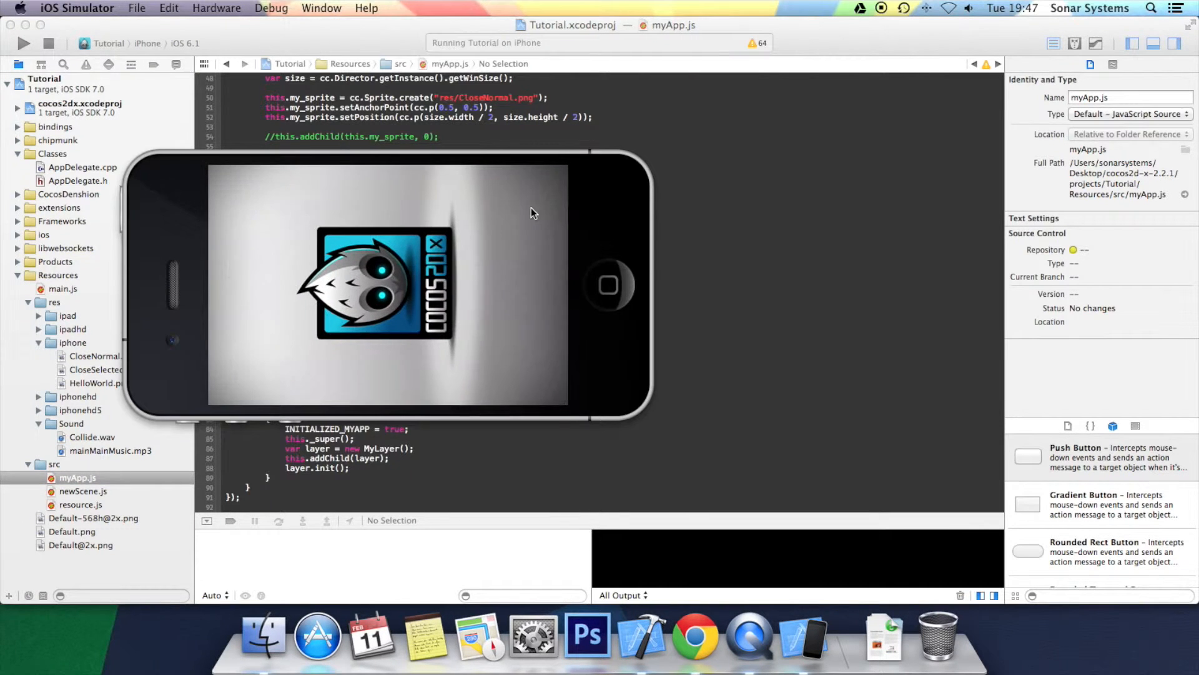